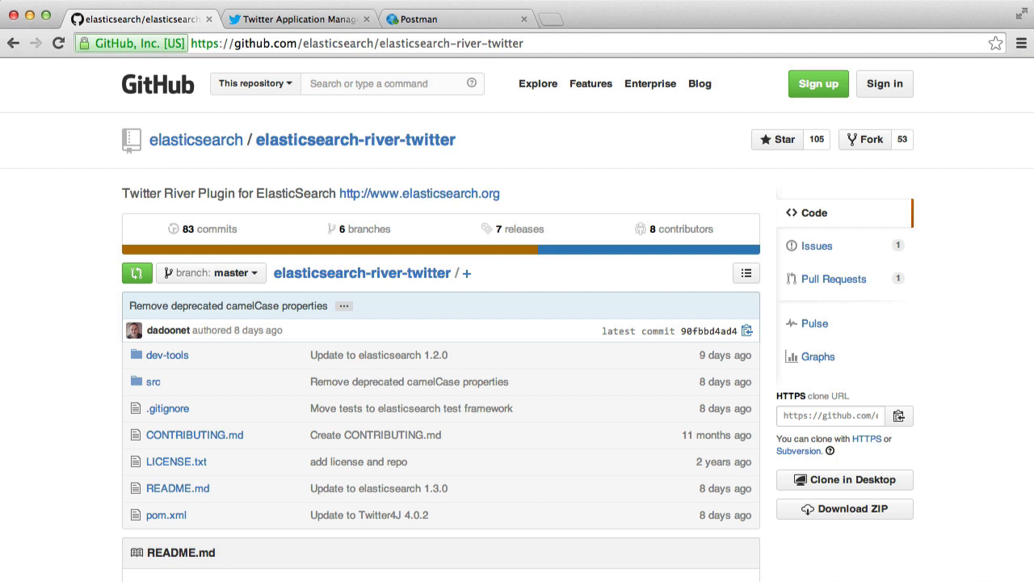
Start creating a new app from the empty Twitter Apps list
{"action": "left_click", "coordinate": [297, 19]}
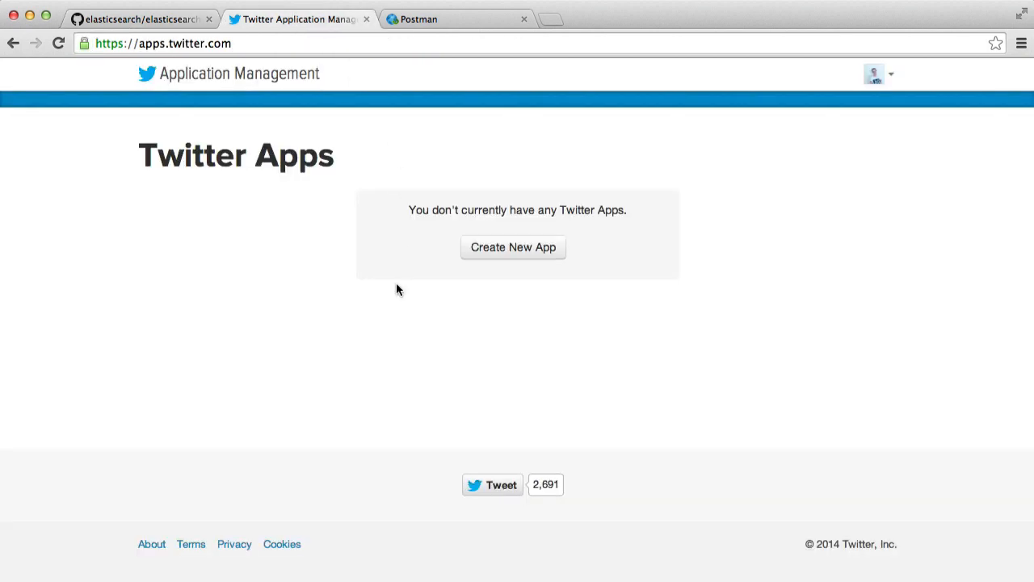
{"action": "mouse_move", "coordinate": [271, 249]}
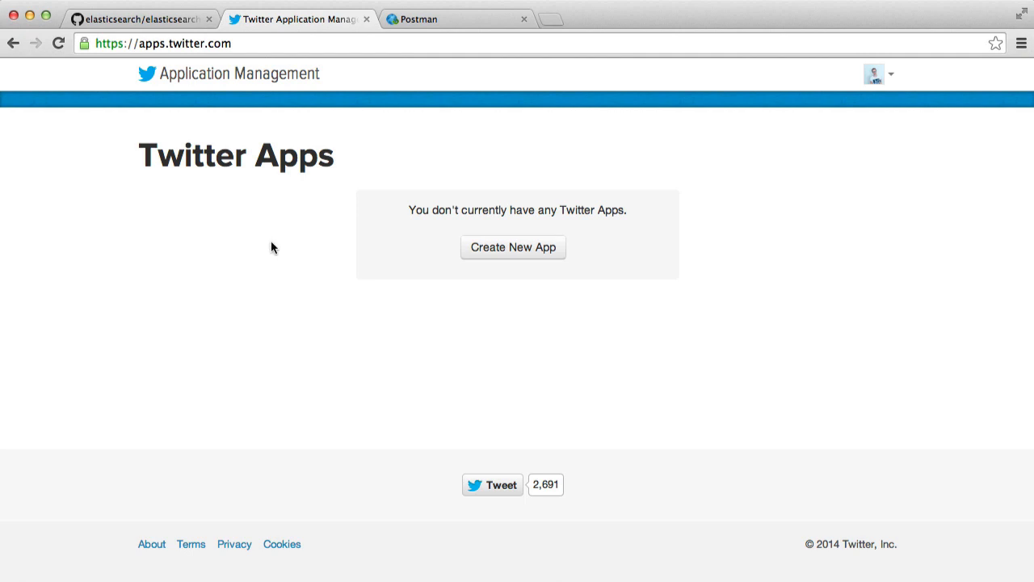
{"action": "mouse_move", "coordinate": [514, 247]}
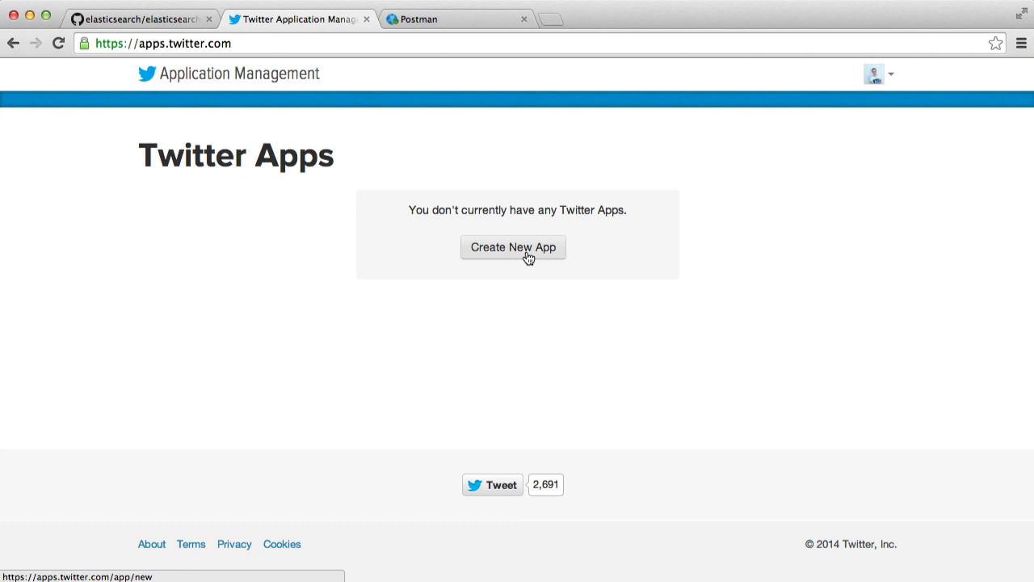
{"action": "left_click", "coordinate": [512, 245]}
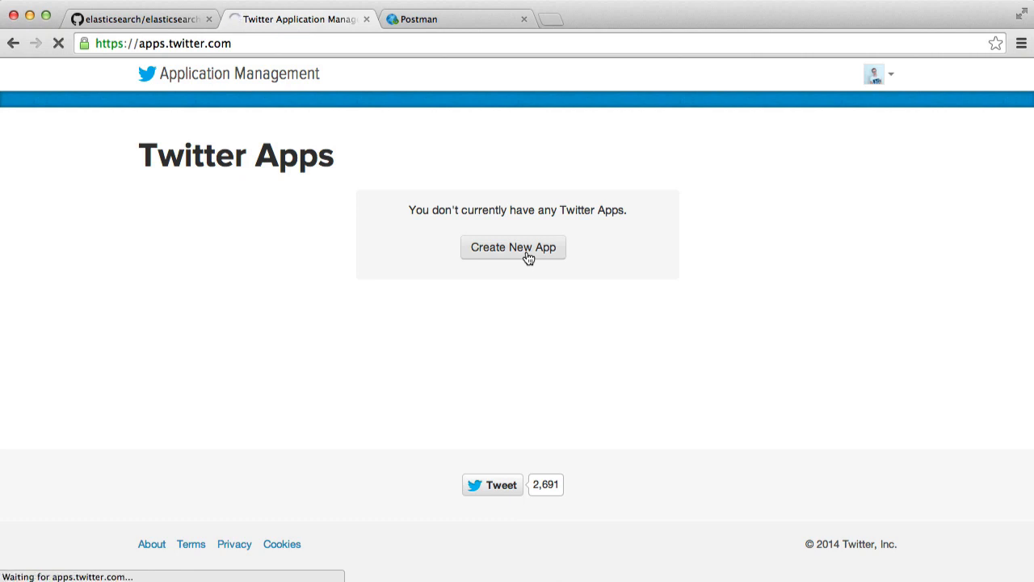
{"action": "left_click", "coordinate": [514, 246]}
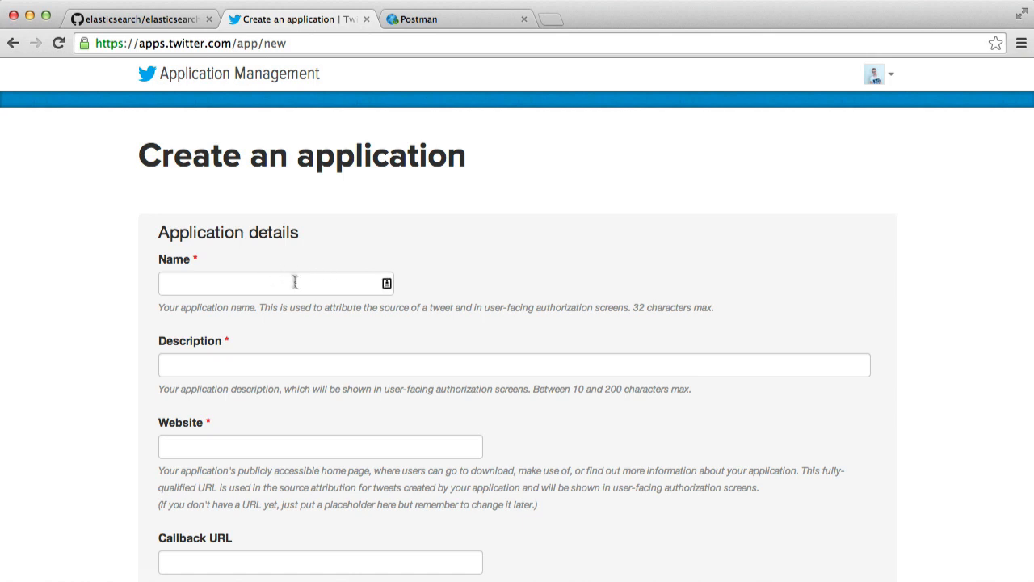
{"action": "type", "text": "twitter-river"}
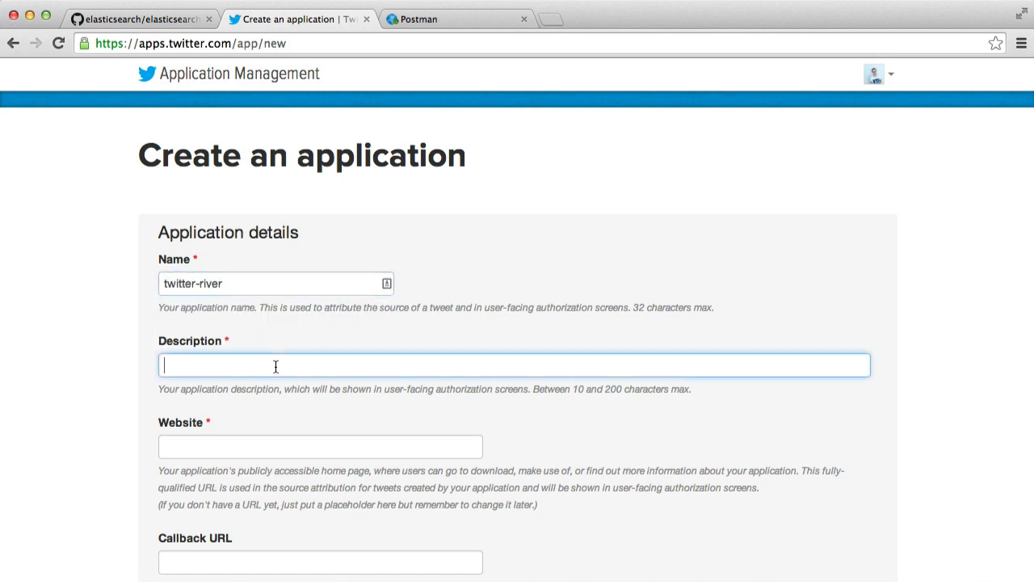
{"action": "type", "text": "Twitter river for ES"}
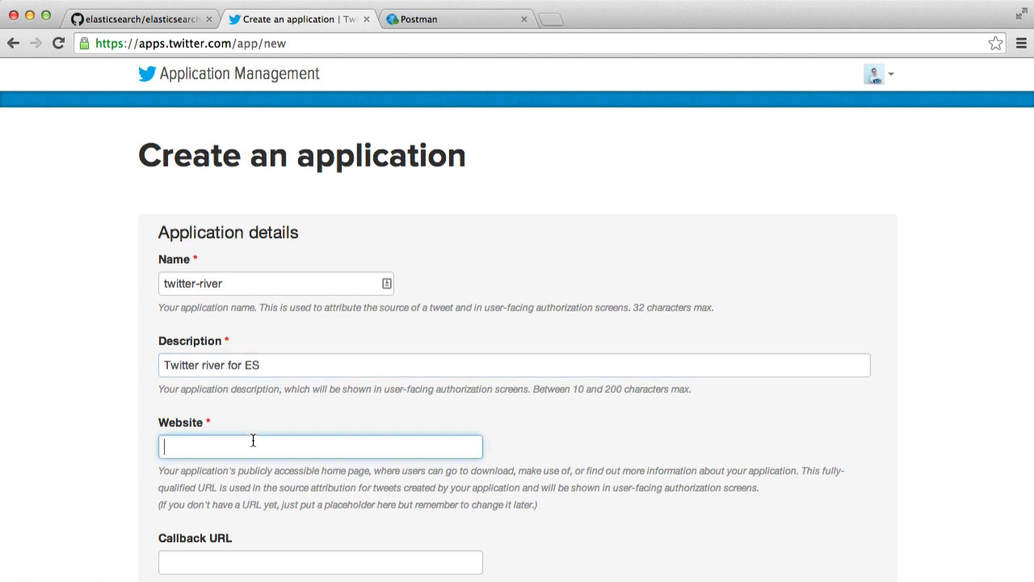
{"action": "type", "text": "http://"}
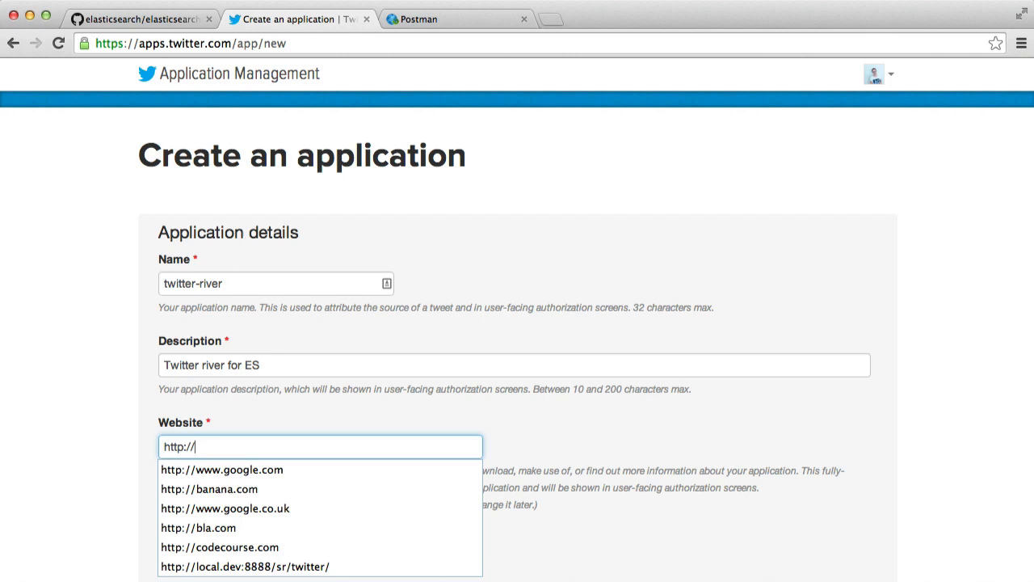
{"action": "left_click", "coordinate": [220, 547]}
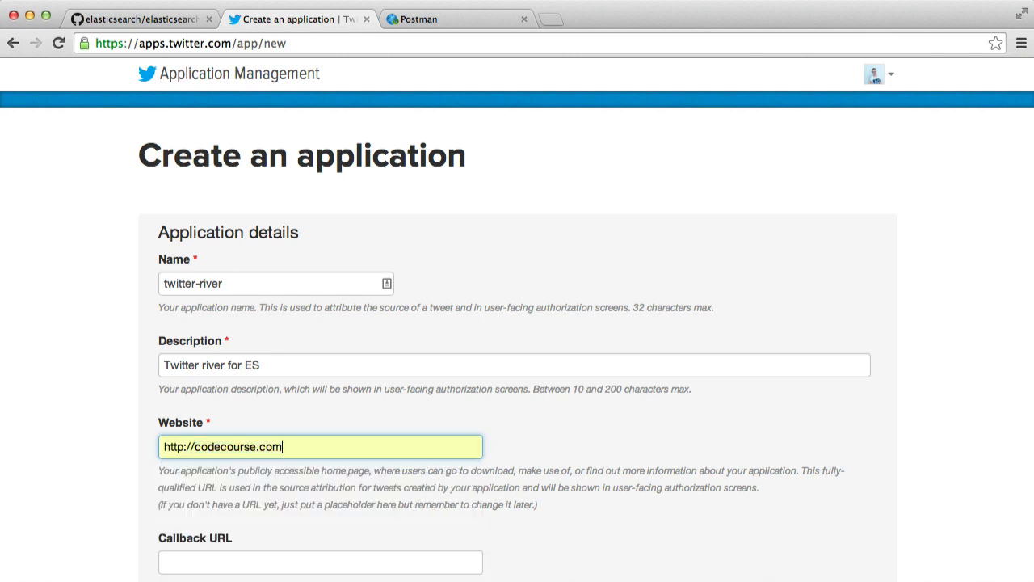
Accept the developer rules and submit the new Twitter application
{"action": "scroll", "scroll_direction": "down", "scroll_amount": 3}
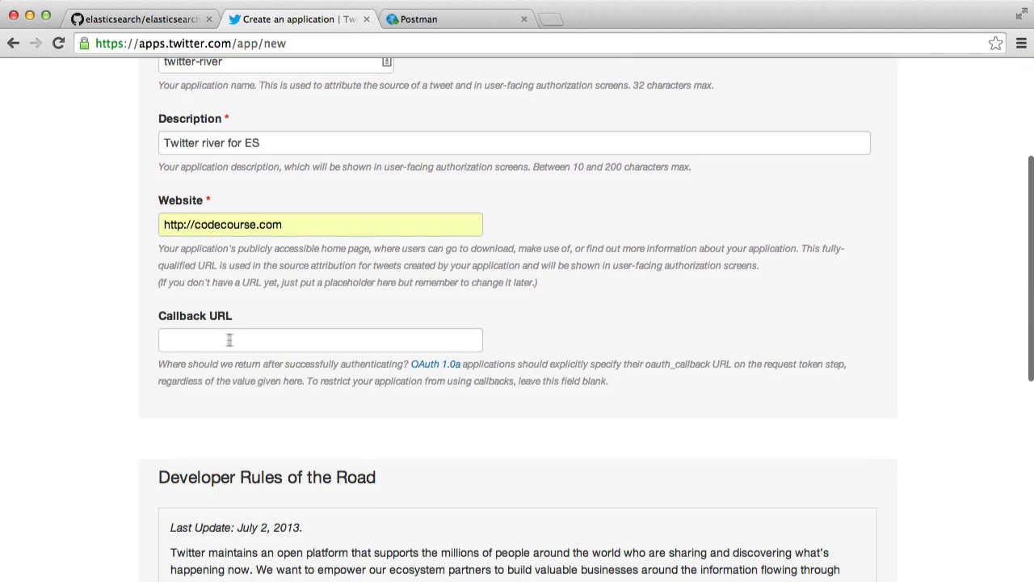
{"action": "scroll", "scroll_direction": "down", "scroll_amount": 3}
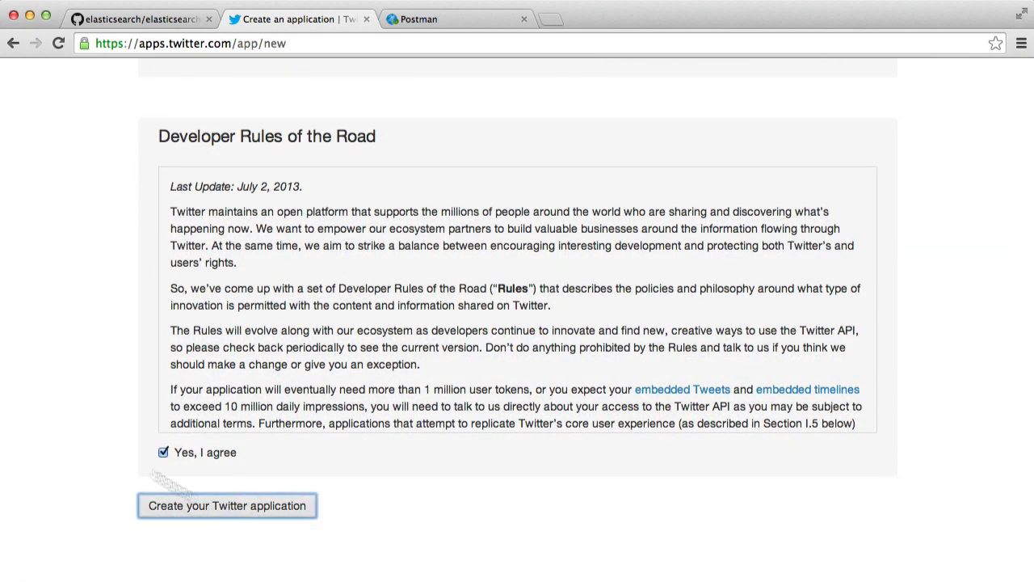
{"action": "left_click", "coordinate": [227, 504]}
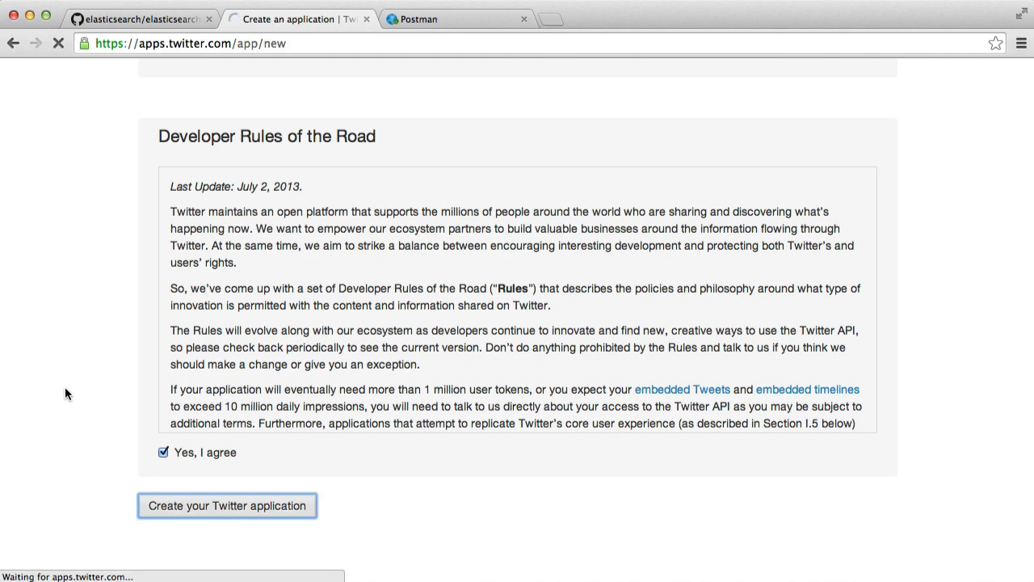
Review the twitter-river app's API key and secret on its API Keys page
{"action": "left_click", "coordinate": [227, 504]}
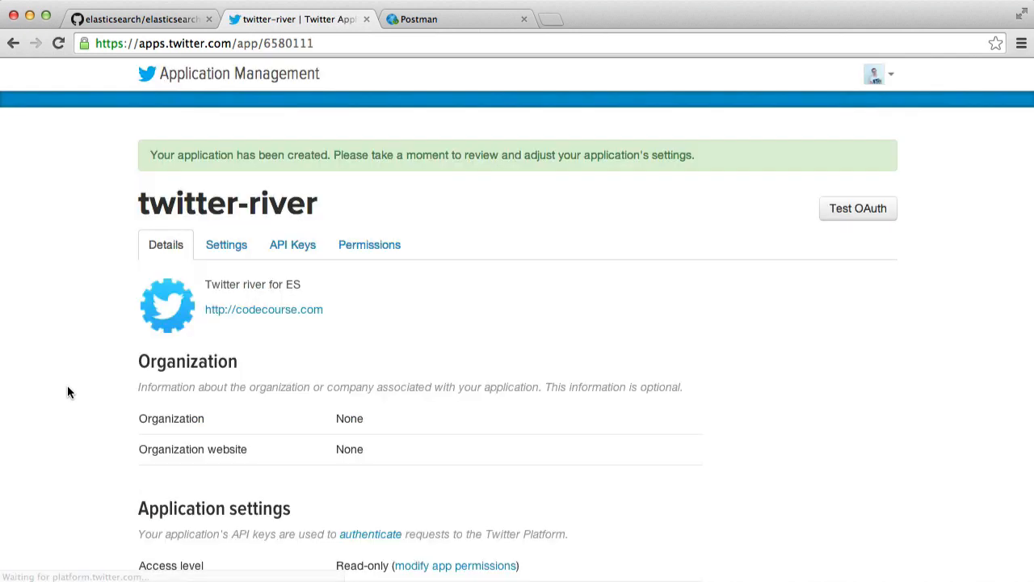
{"action": "left_click", "coordinate": [292, 244]}
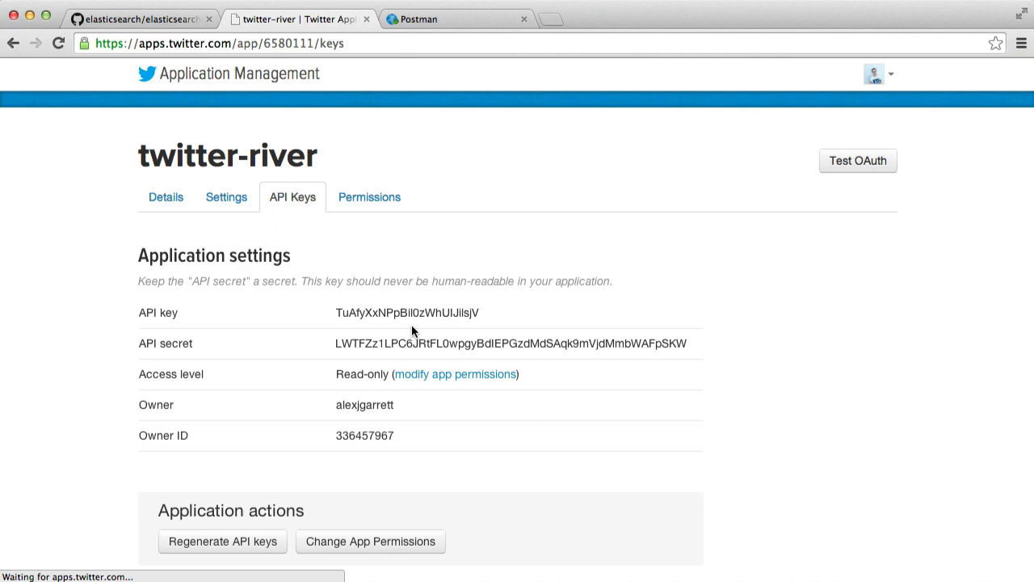
{"action": "scroll", "scroll_direction": "down", "scroll_amount": 3}
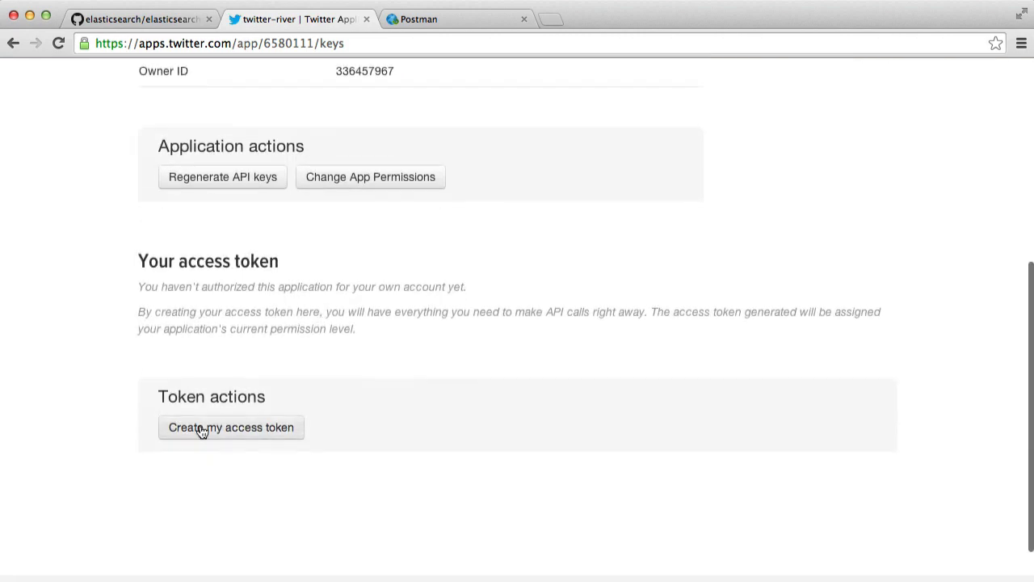
{"action": "scroll", "scroll_direction": "up", "scroll_amount": 3}
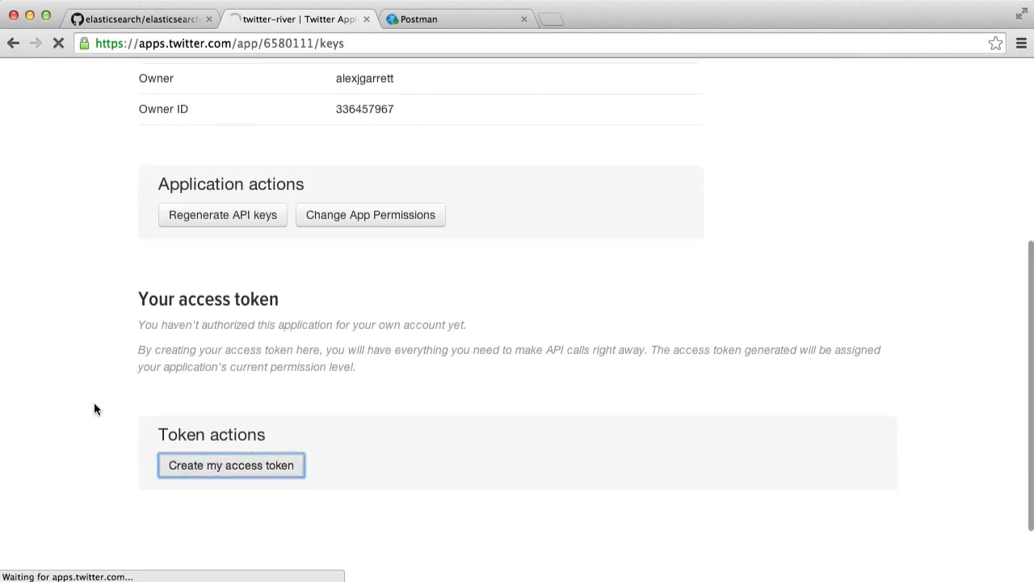
Generate the account's access token and secret, then move to the plugin's GitHub repository
{"action": "left_click", "coordinate": [231, 465]}
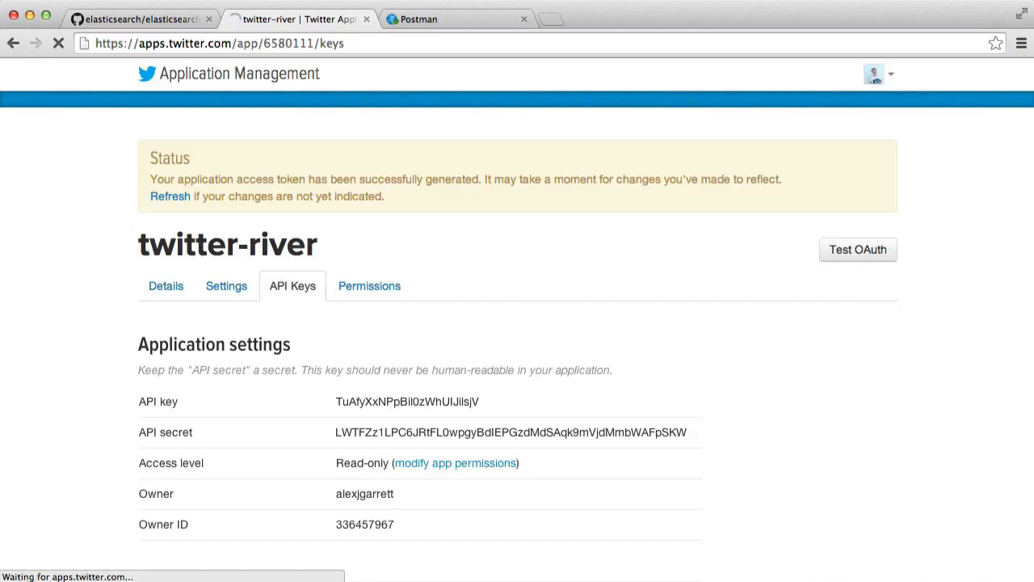
{"action": "scroll", "scroll_direction": "down", "scroll_amount": 3}
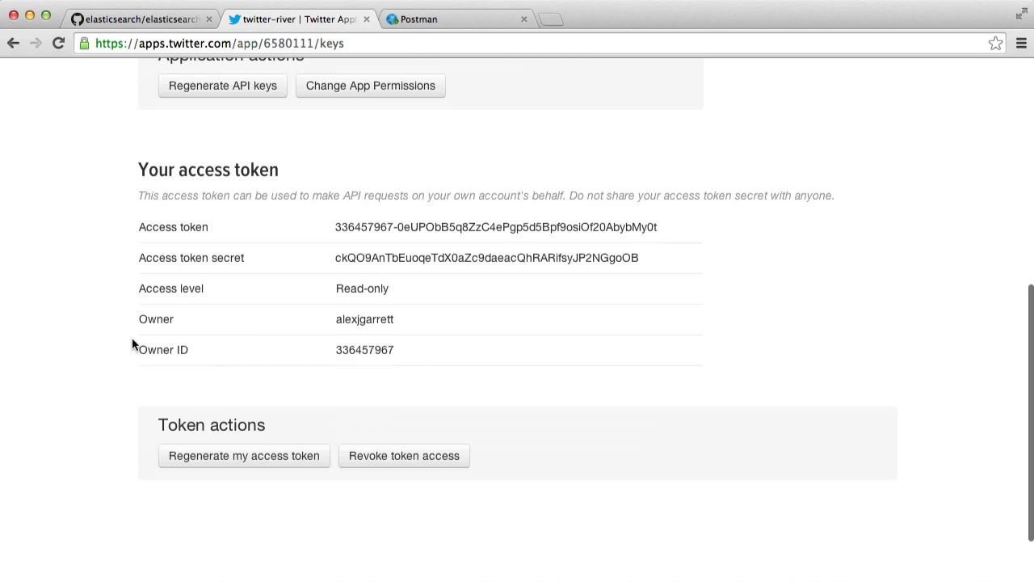
{"action": "scroll", "scroll_direction": "up", "scroll_amount": 3}
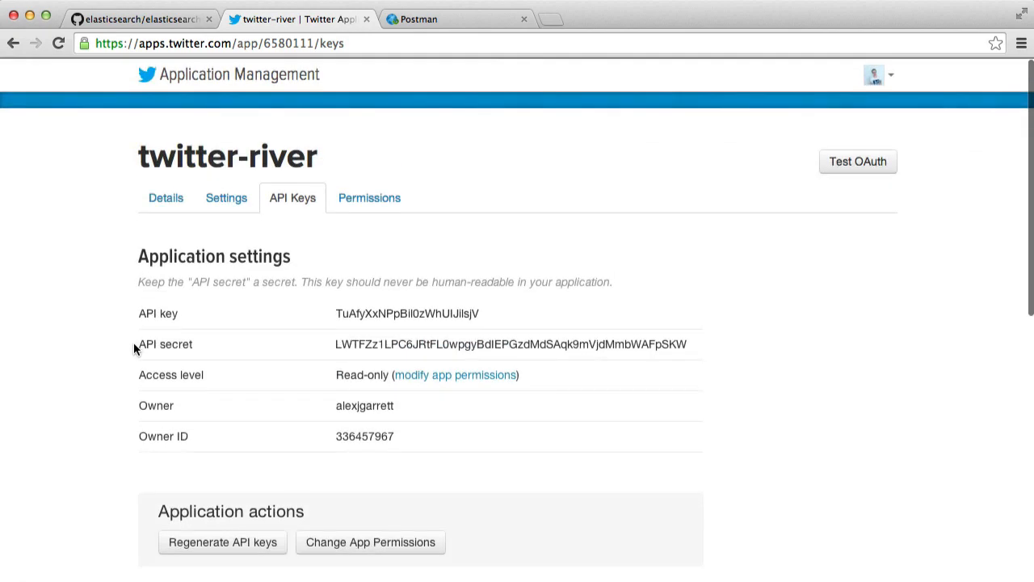
{"action": "left_click", "coordinate": [138, 19]}
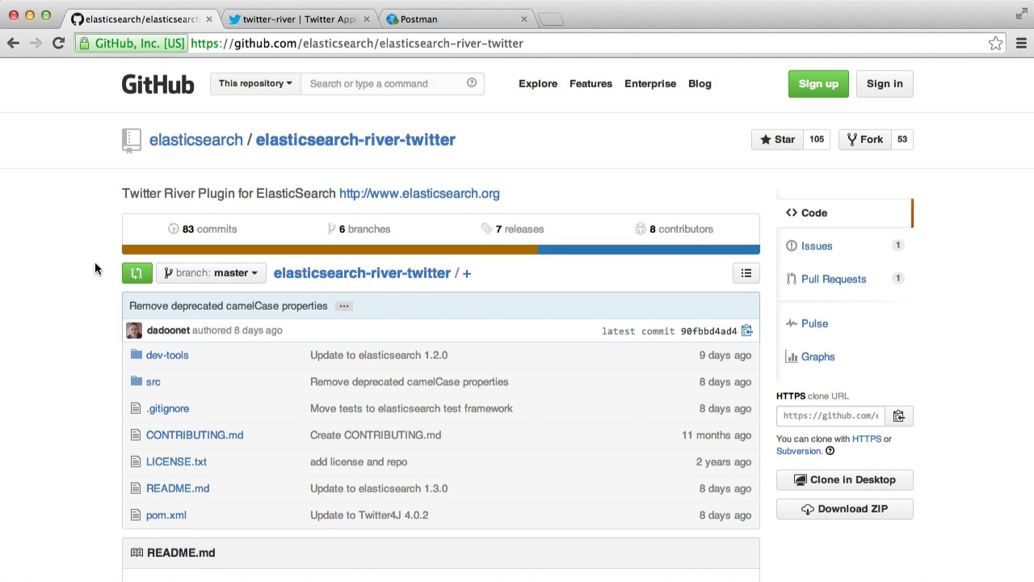
Select the bin/plugin install command in the elasticsearch-river-twitter README
{"action": "scroll", "scroll_direction": "down", "scroll_amount": 3}
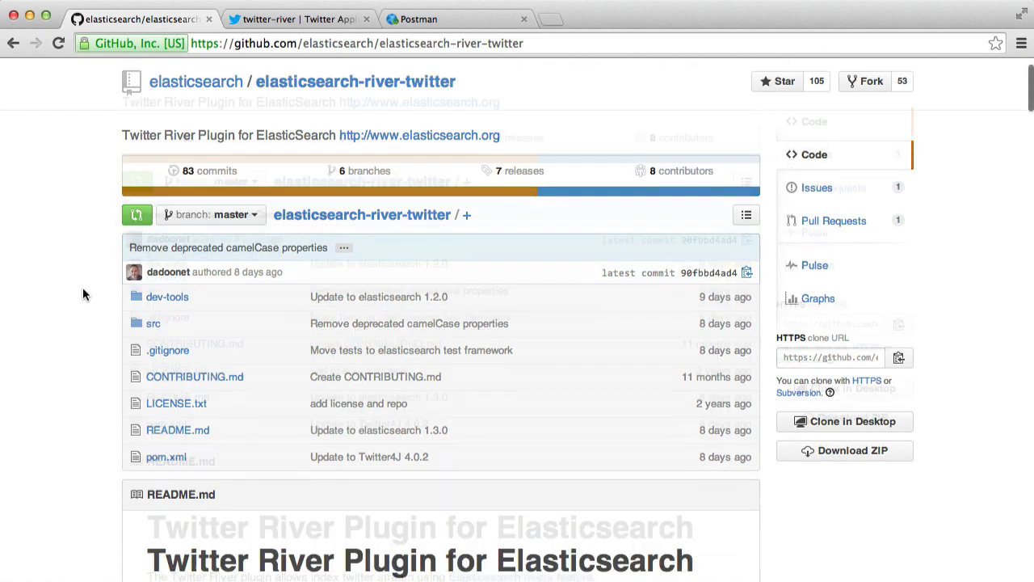
{"action": "scroll", "scroll_direction": "down", "scroll_amount": 3}
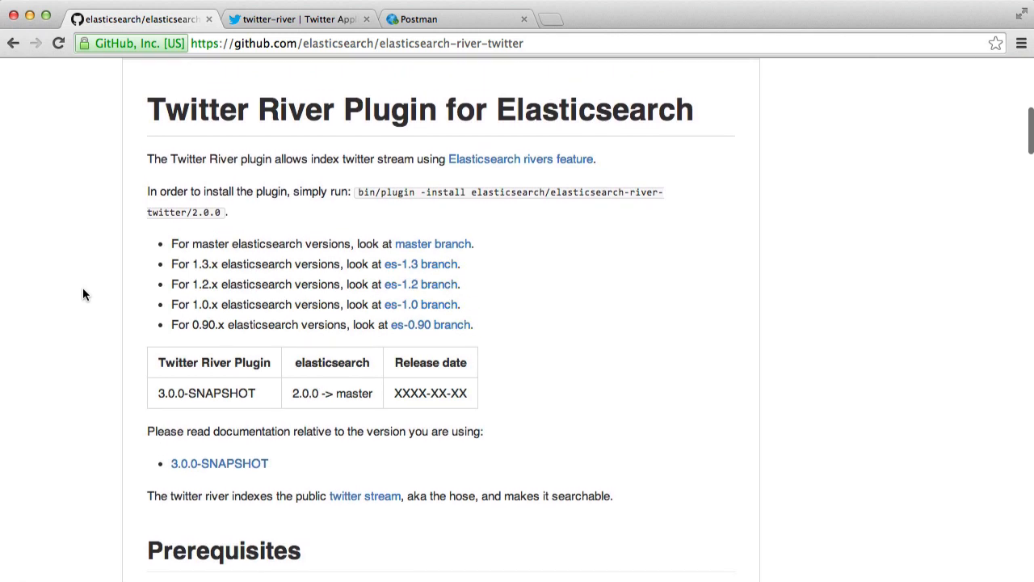
{"action": "double_click", "coordinate": [205, 214]}
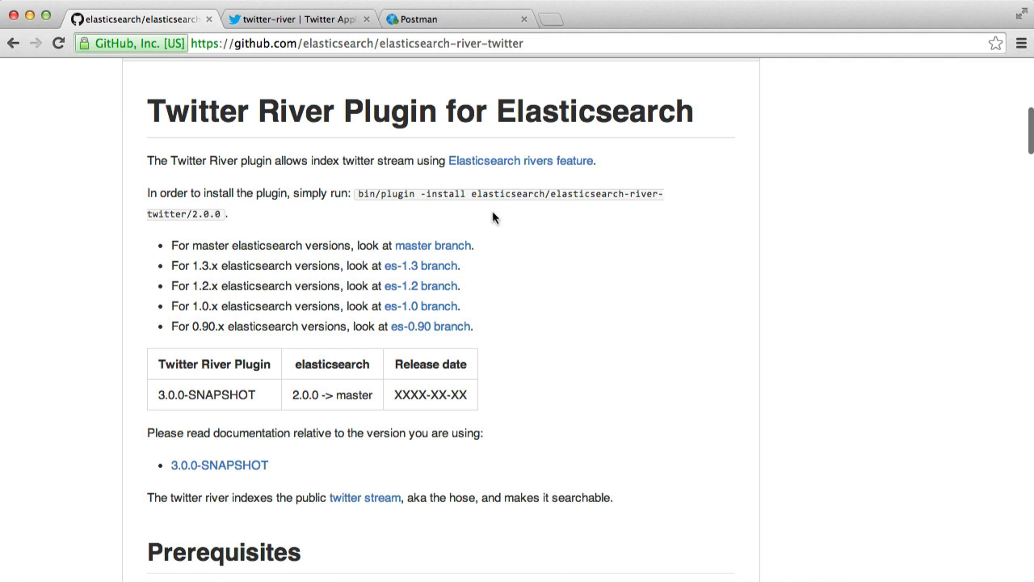
{"action": "left_click_drag", "start_coordinate": [472, 194], "coordinate": [218, 213]}
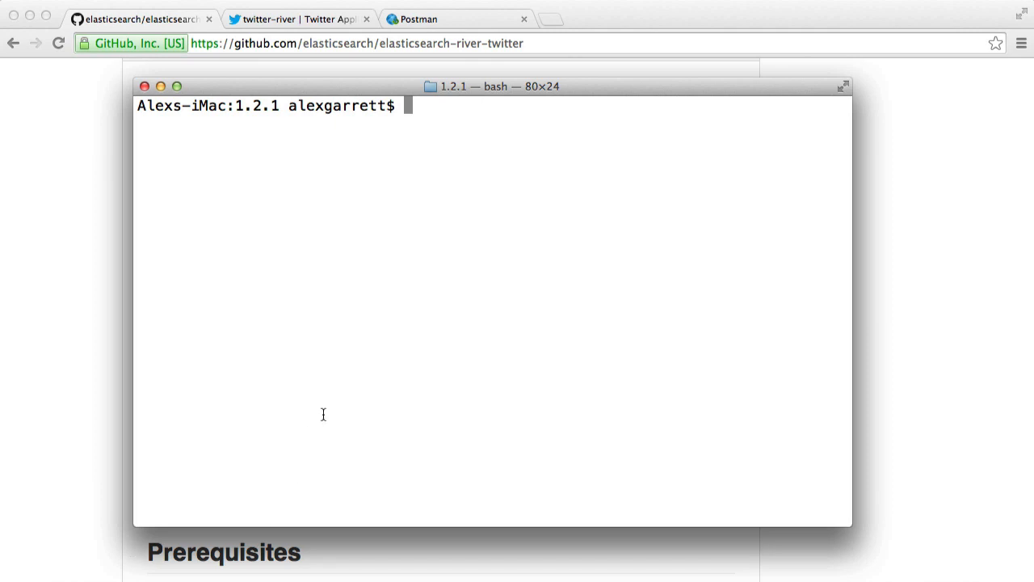
List the Elasticsearch folder and move into its bin directory
{"action": "type", "text": "ls"}
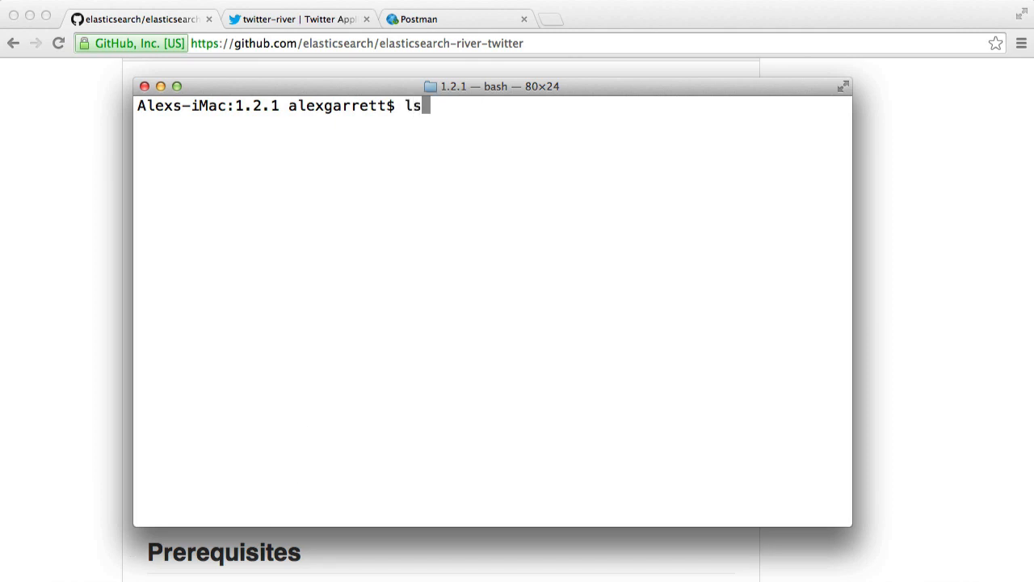
{"action": "key", "text": "Return"}
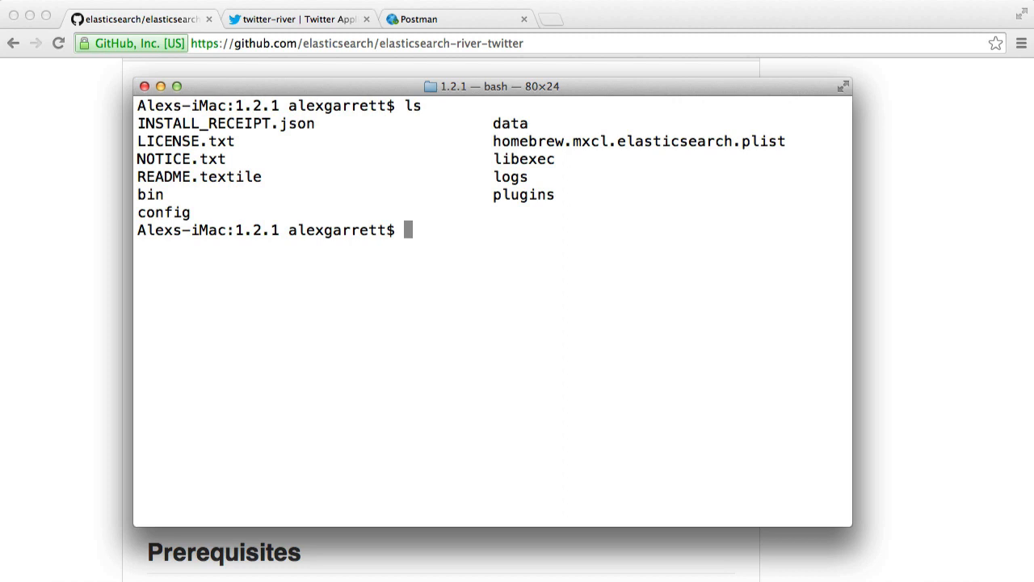
{"action": "type", "text": "cd bin"}
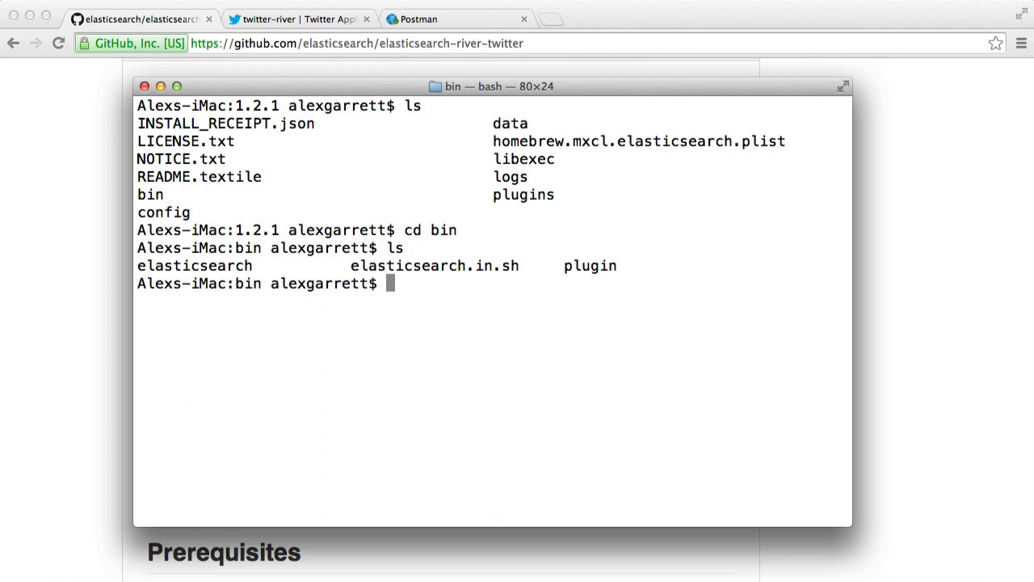
Run plugin -install elasticsearch/elasticsearch-river-twitter/2.0.0 and move on to Postman
{"action": "type", "text": "plugin"}
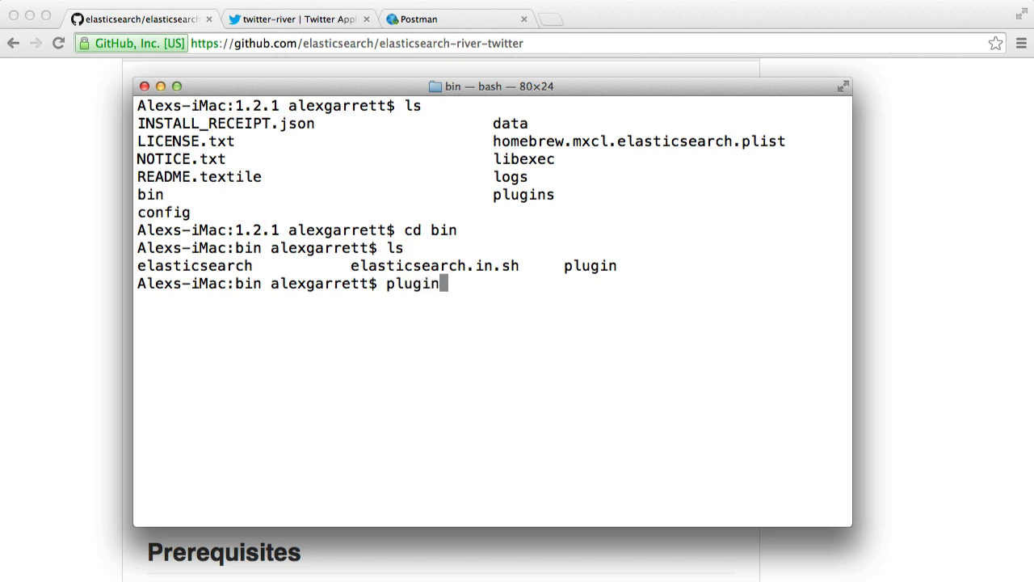
{"action": "type", "text": "-install elasticsearch/elasticsearch-river-twitter/2.0.0"}
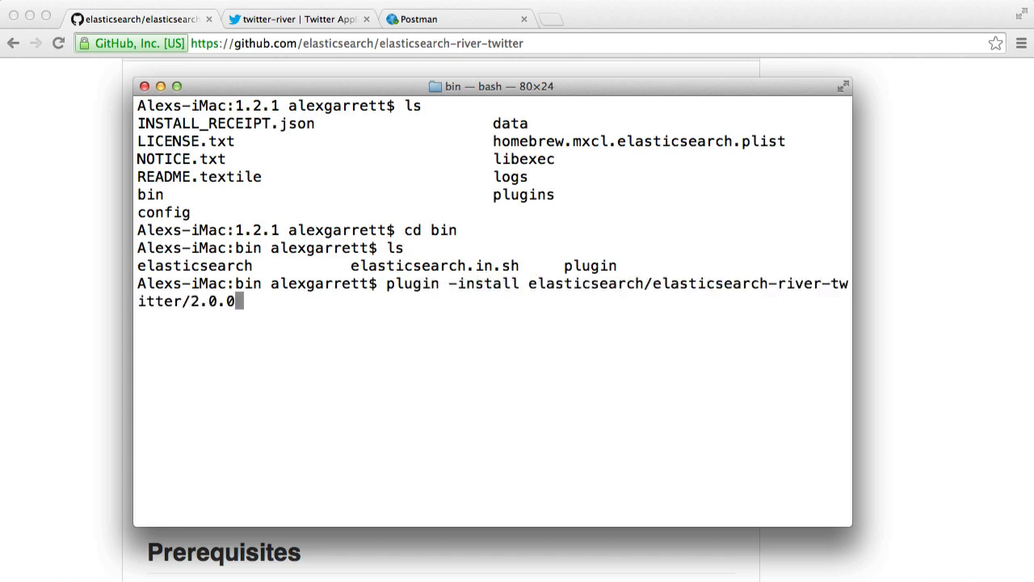
{"action": "key", "text": "Return"}
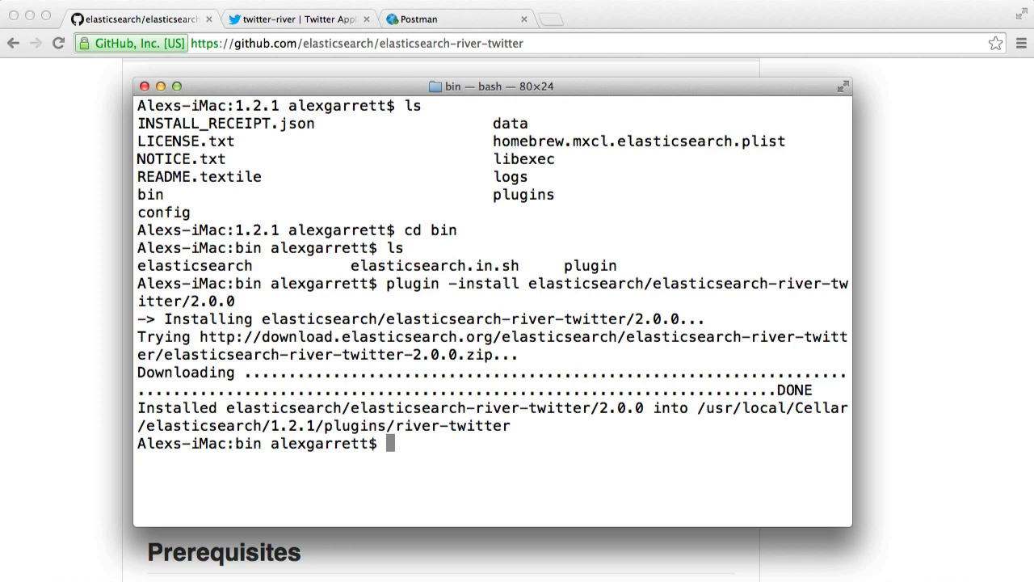
{"action": "left_click", "coordinate": [420, 19]}
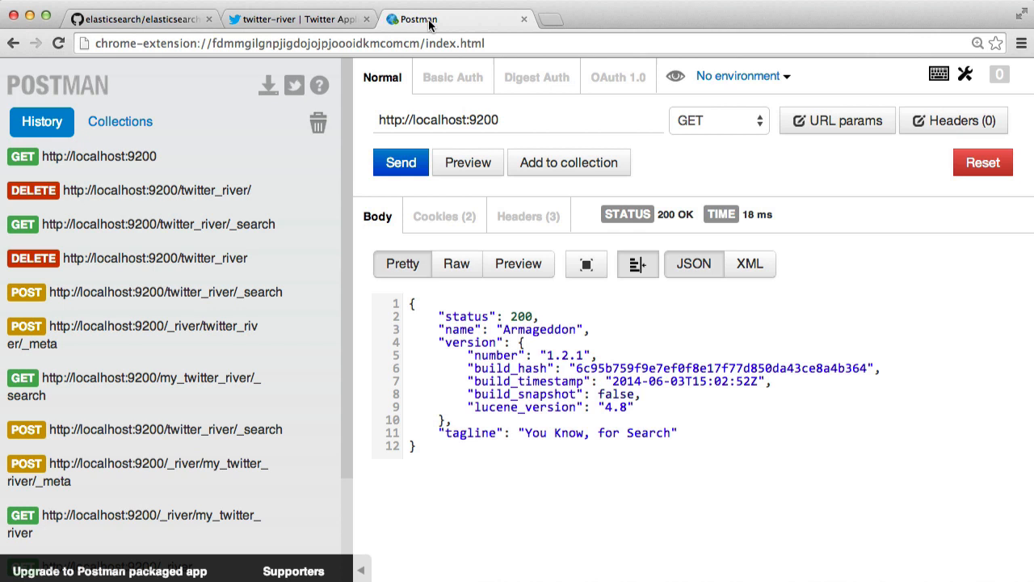
{"action": "left_click", "coordinate": [401, 161]}
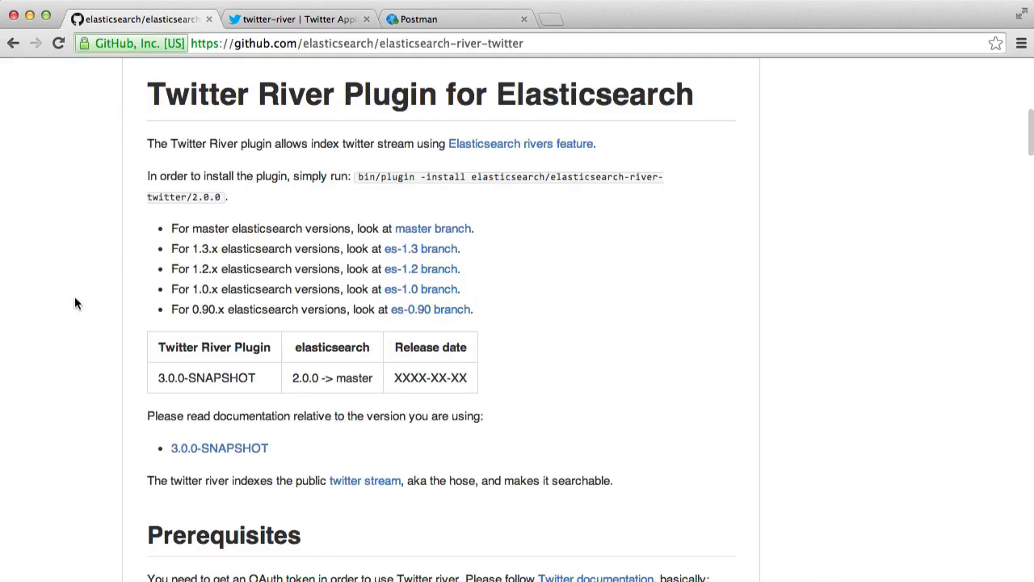
Scroll to the README's Create river JSON example and move to the editor holding it
{"action": "scroll", "scroll_direction": "down", "scroll_amount": 3}
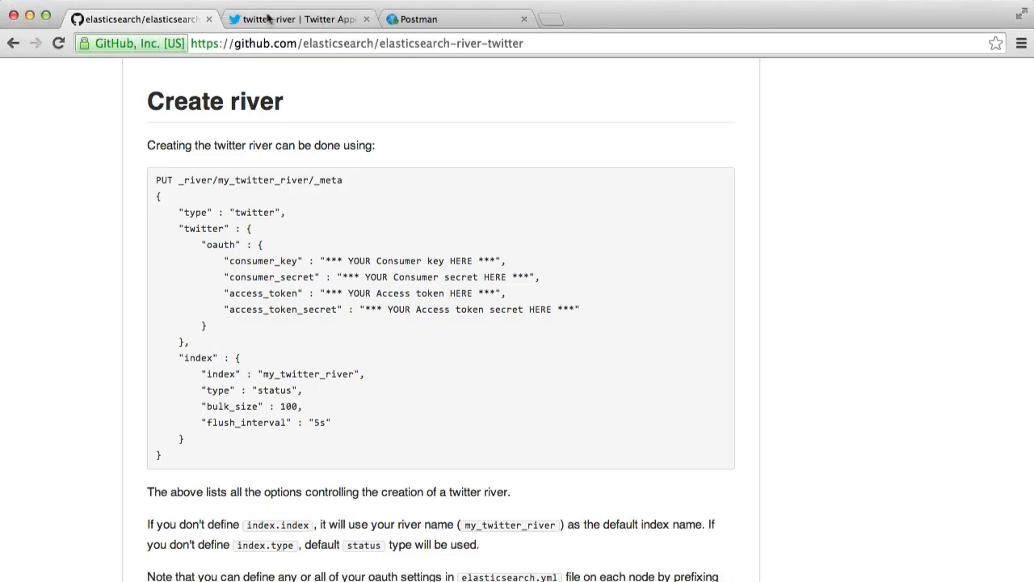
{"action": "left_click", "coordinate": [301, 19]}
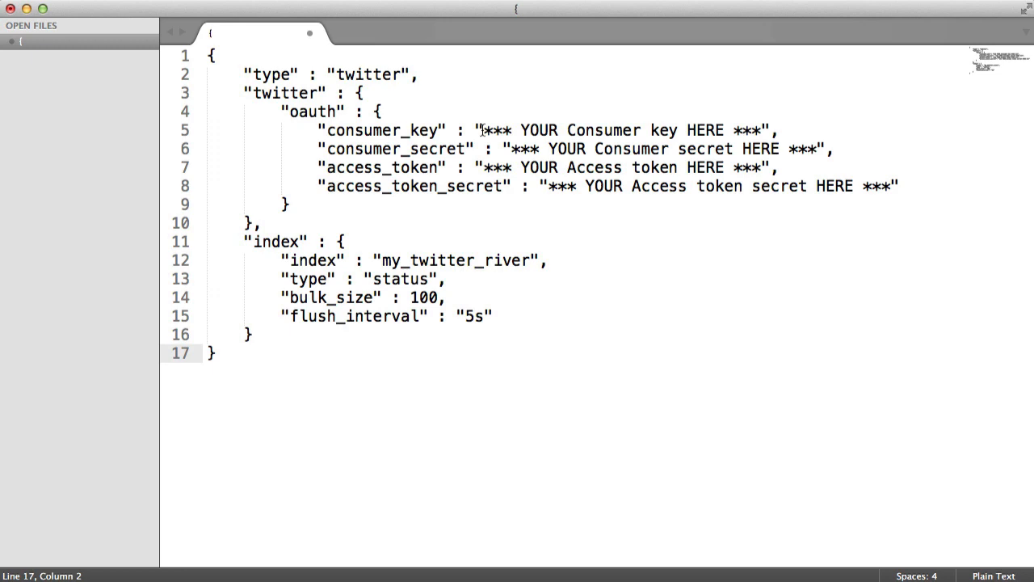
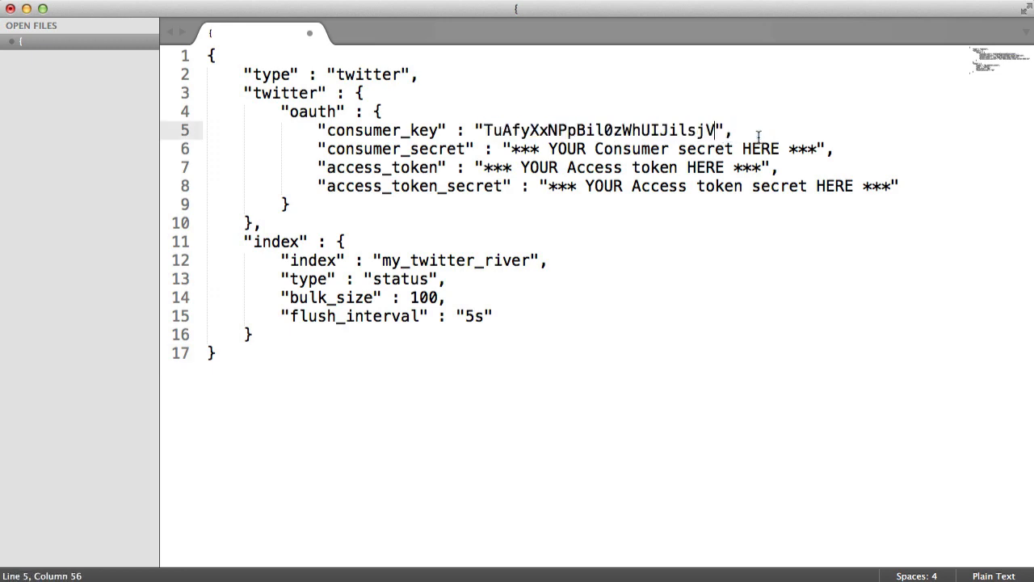
Replace the OAuth placeholders with the app's consumer key, consumer secret, access token and secret
{"action": "left_click", "coordinate": [299, 20]}
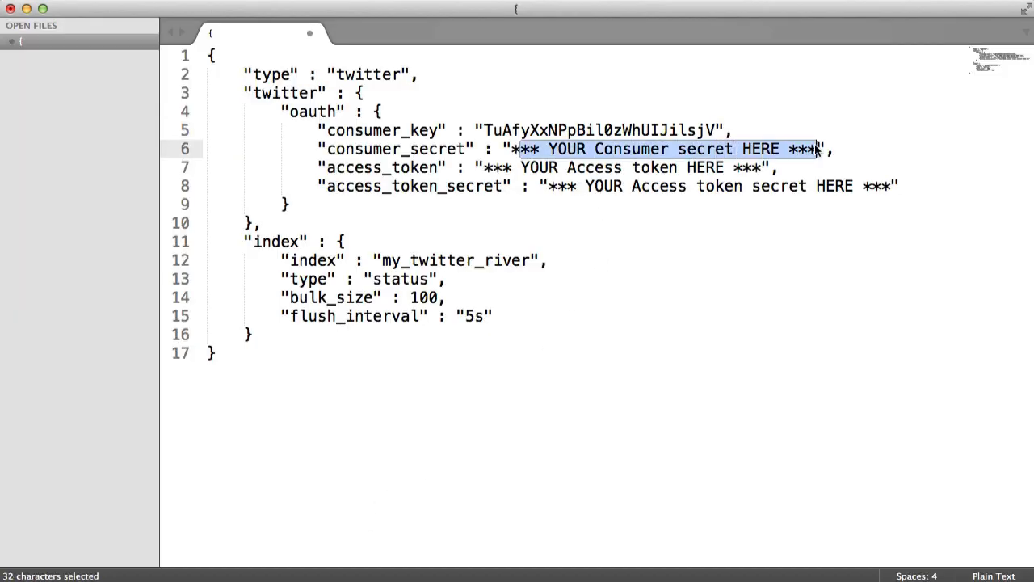
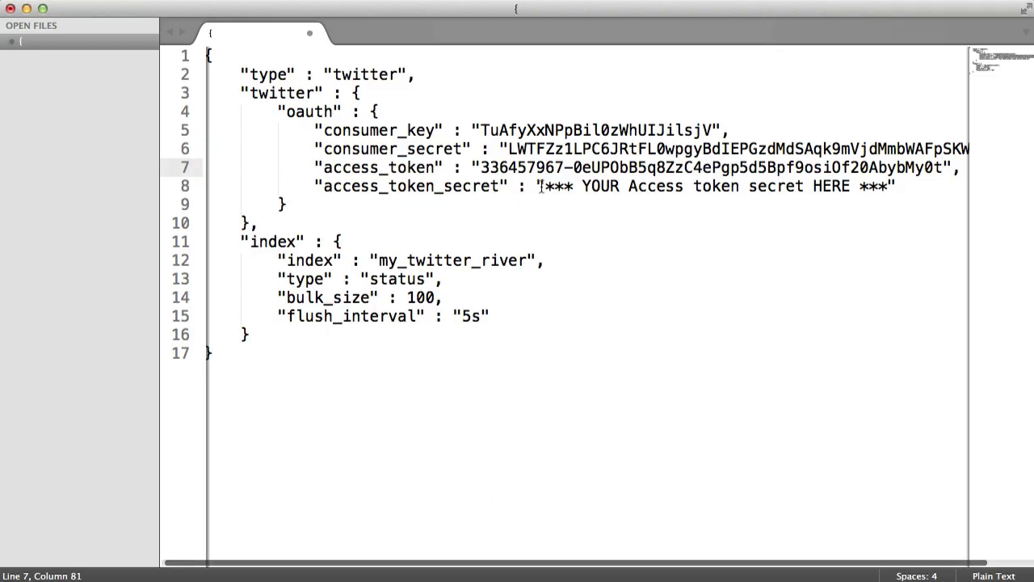
{"action": "left_click_drag", "start_coordinate": [546, 186], "coordinate": [888, 186]}
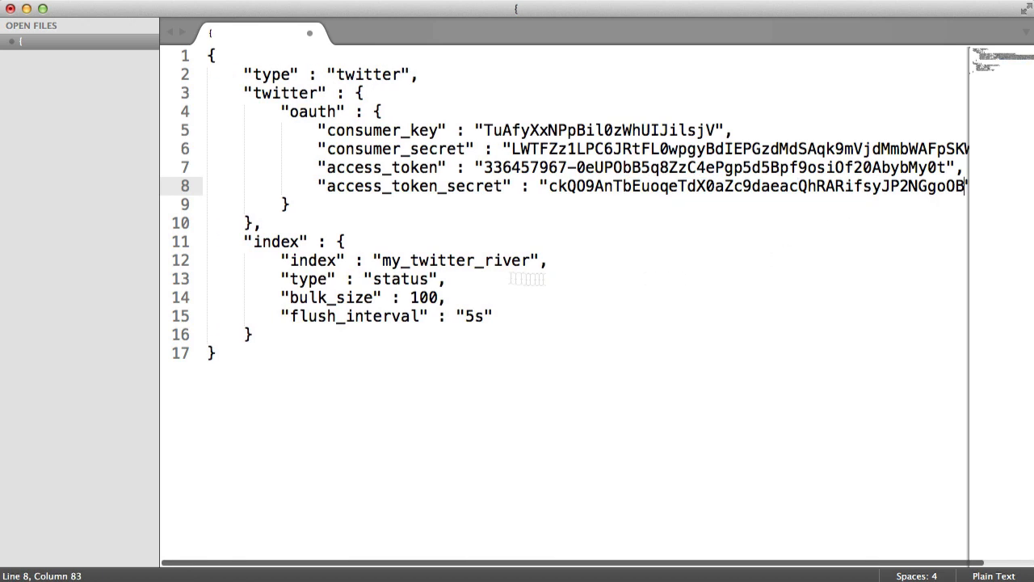
{"action": "left_click", "coordinate": [354, 279]}
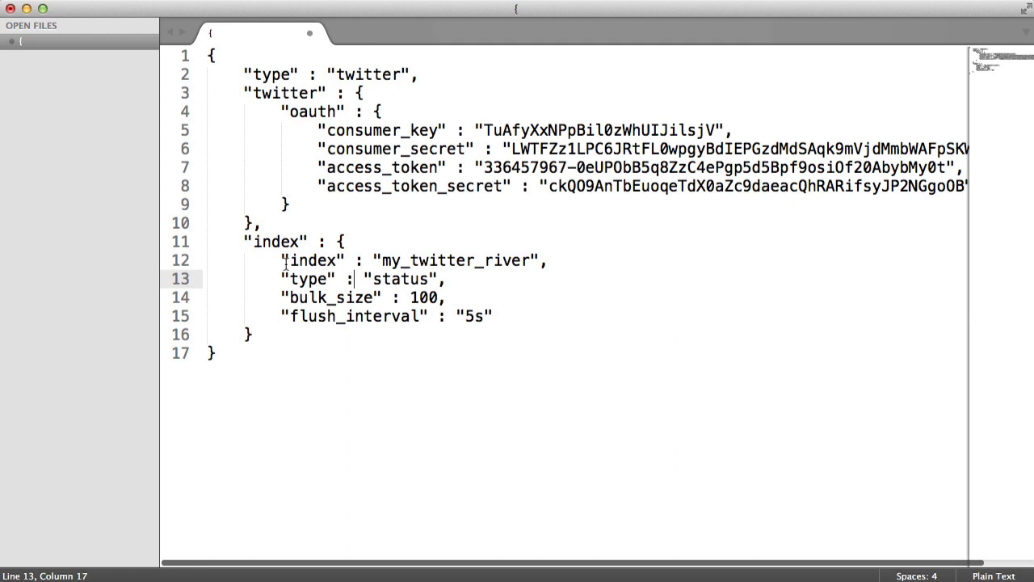
Set the river's index name to twitter_river with type status
{"action": "left_click", "coordinate": [588, 259]}
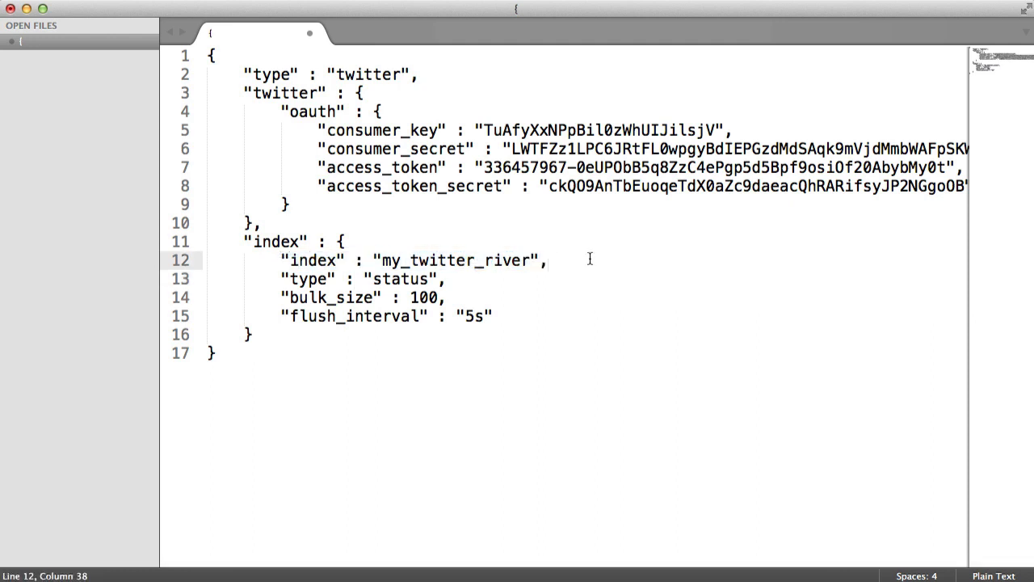
{"action": "mouse_move", "coordinate": [426, 288]}
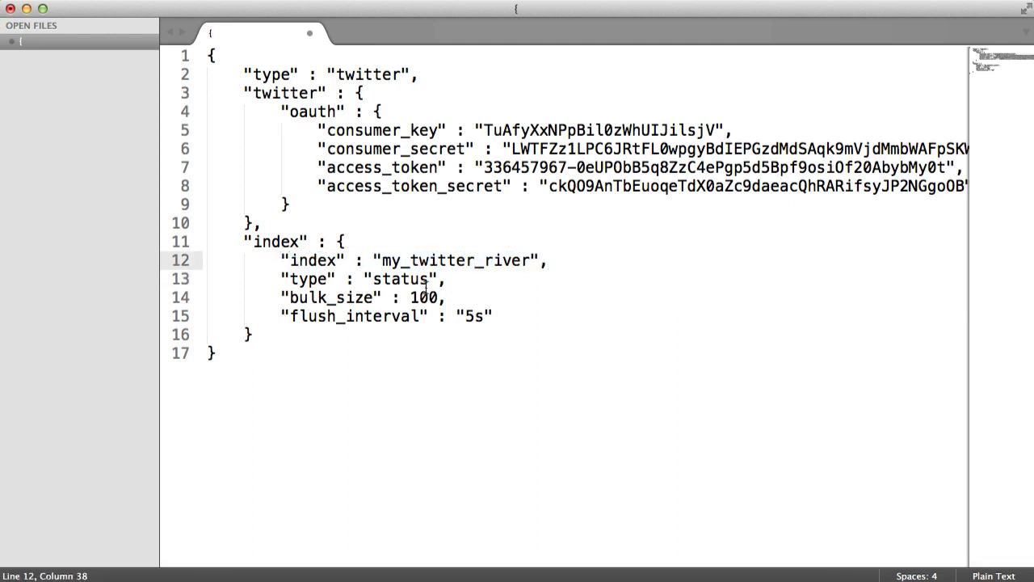
{"action": "left_click", "coordinate": [429, 278]}
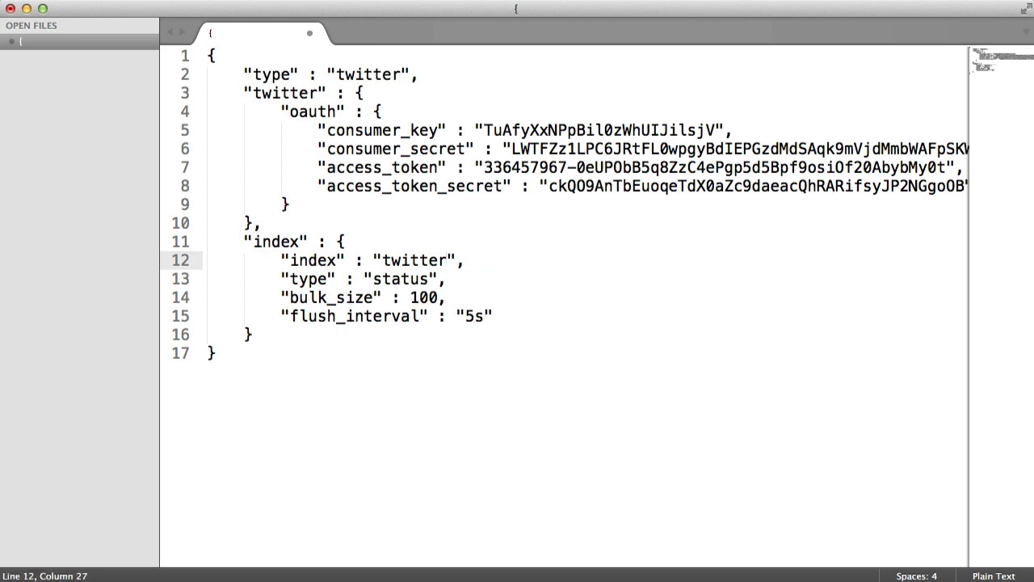
{"action": "type", "text": "_river"}
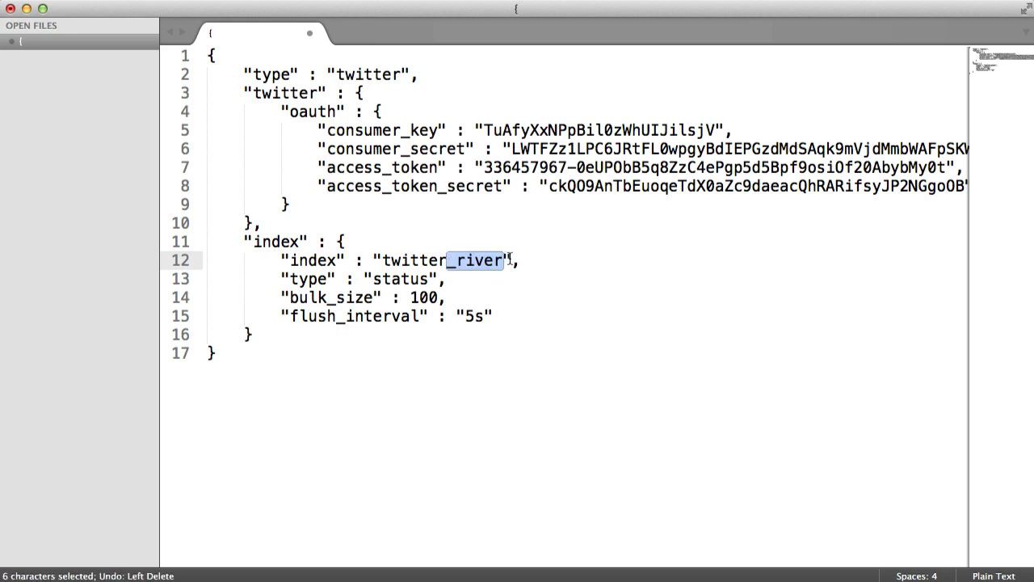
{"action": "double_click", "coordinate": [310, 258]}
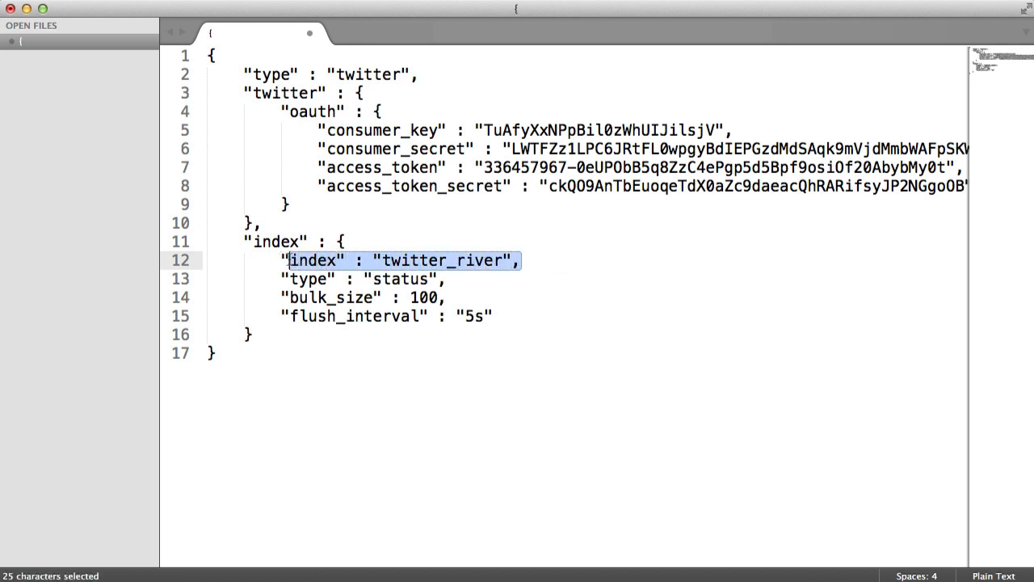
{"action": "left_click", "coordinate": [382, 261]}
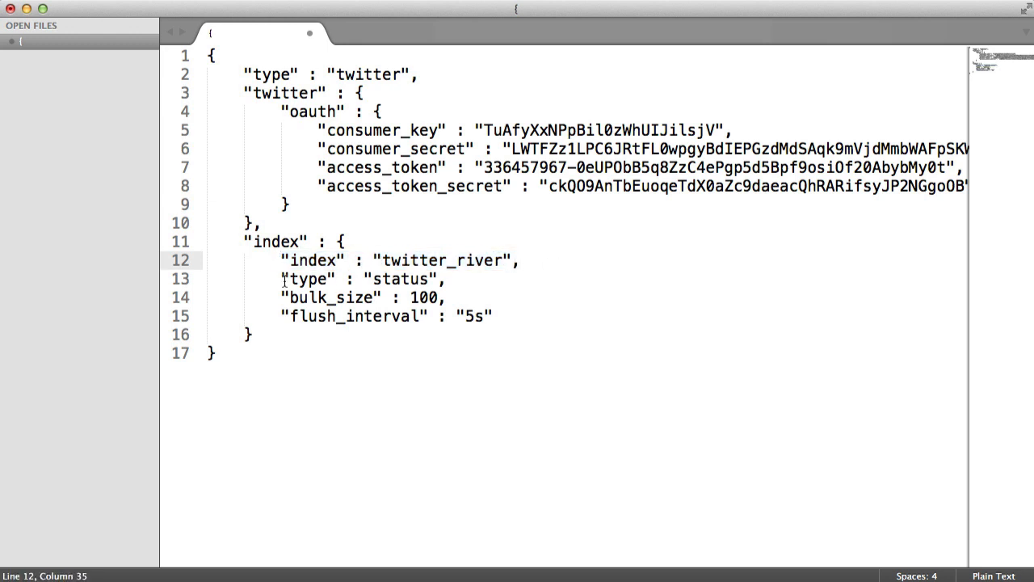
{"action": "left_click", "coordinate": [445, 278]}
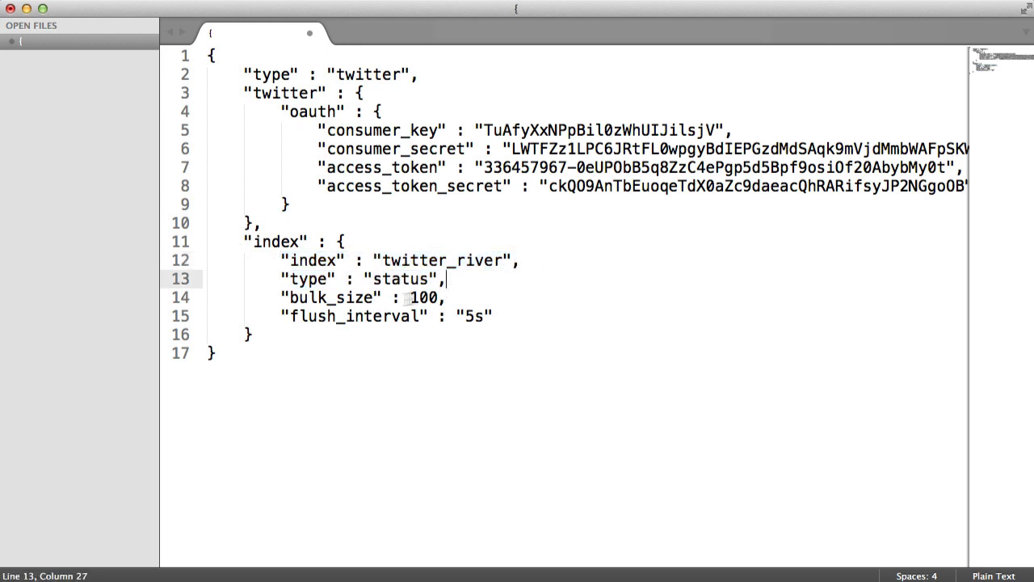
Try flush interval values 1 and 60, then restore it to 5s
{"action": "left_click", "coordinate": [498, 315]}
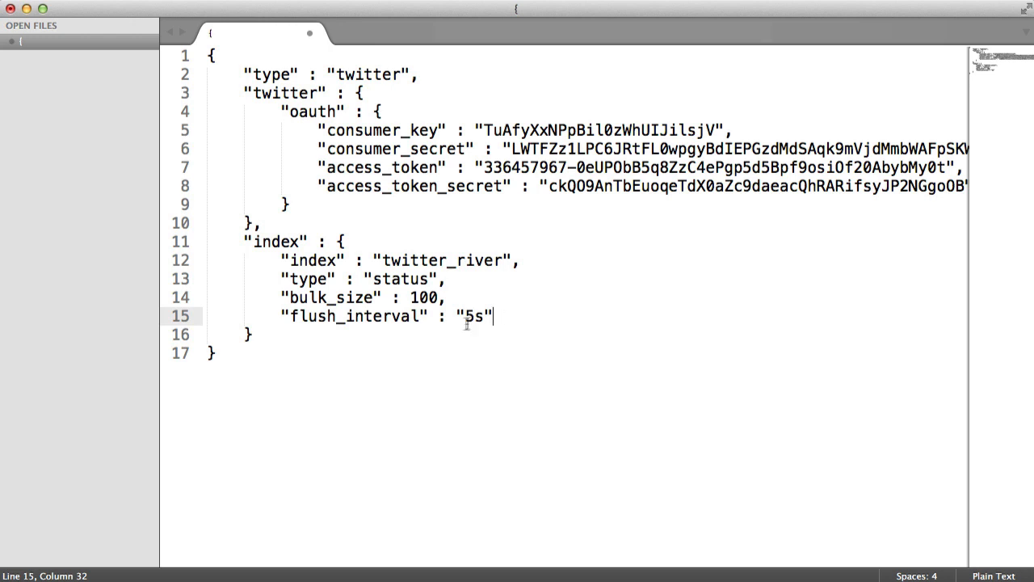
{"action": "type", "text": "1"}
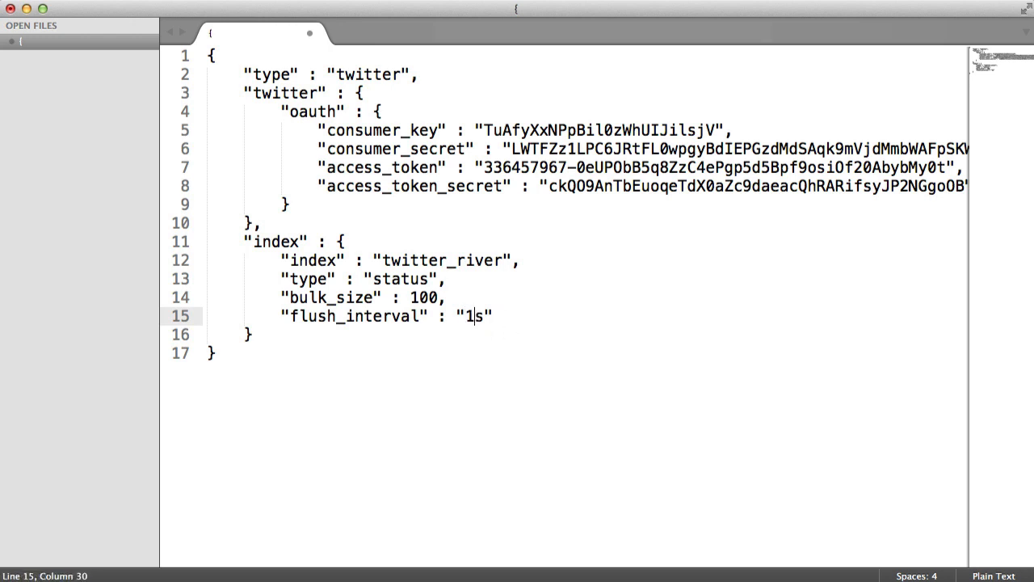
{"action": "key", "text": "Backspace"}
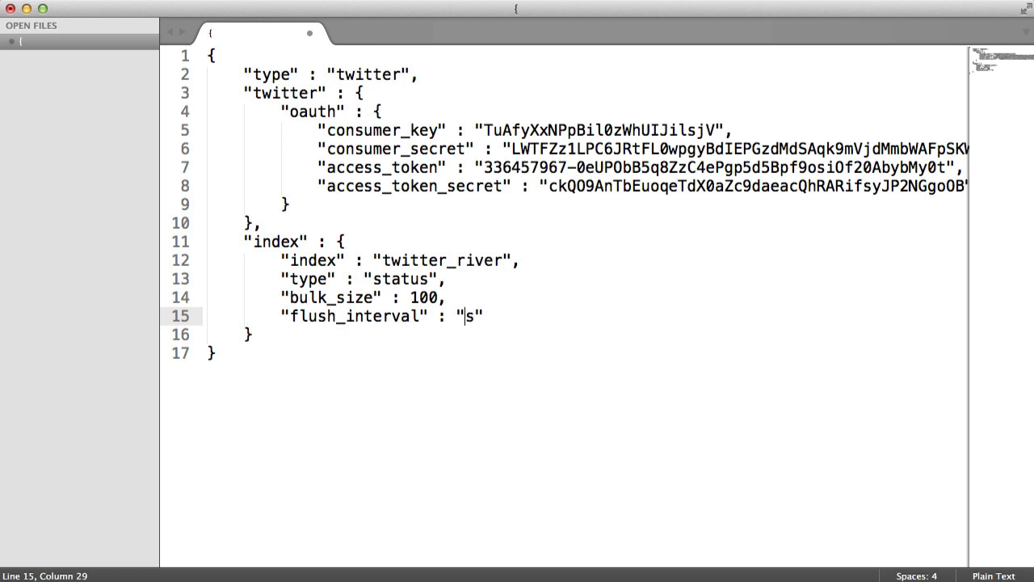
{"action": "type", "text": "60"}
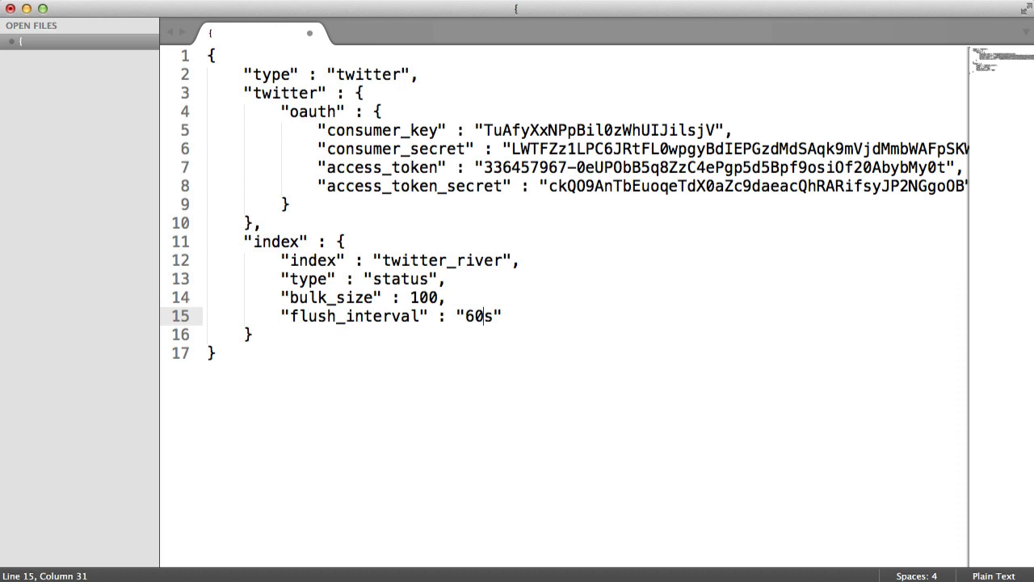
{"action": "key", "text": "Backspace"}
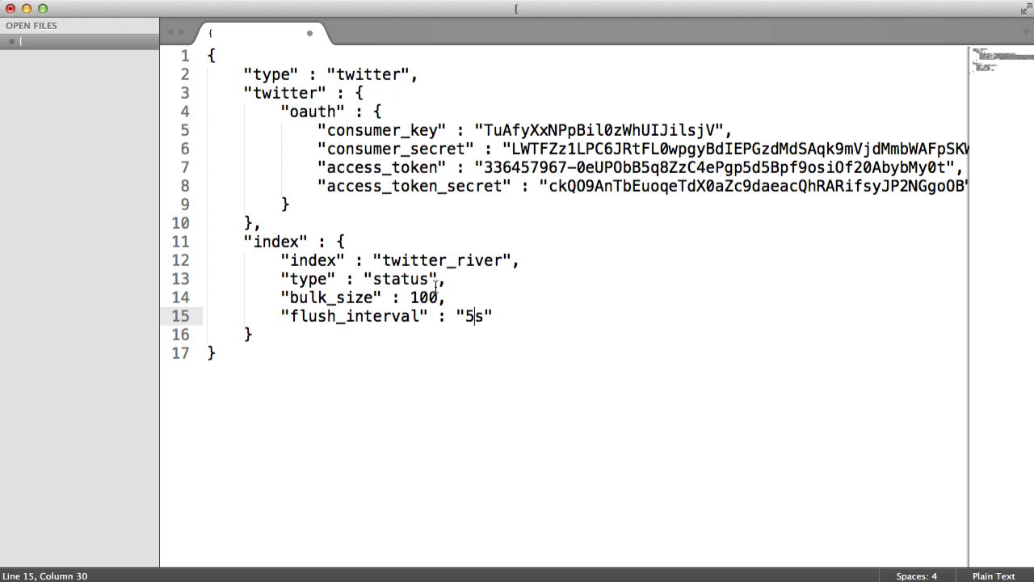
{"action": "double_click", "coordinate": [424, 297]}
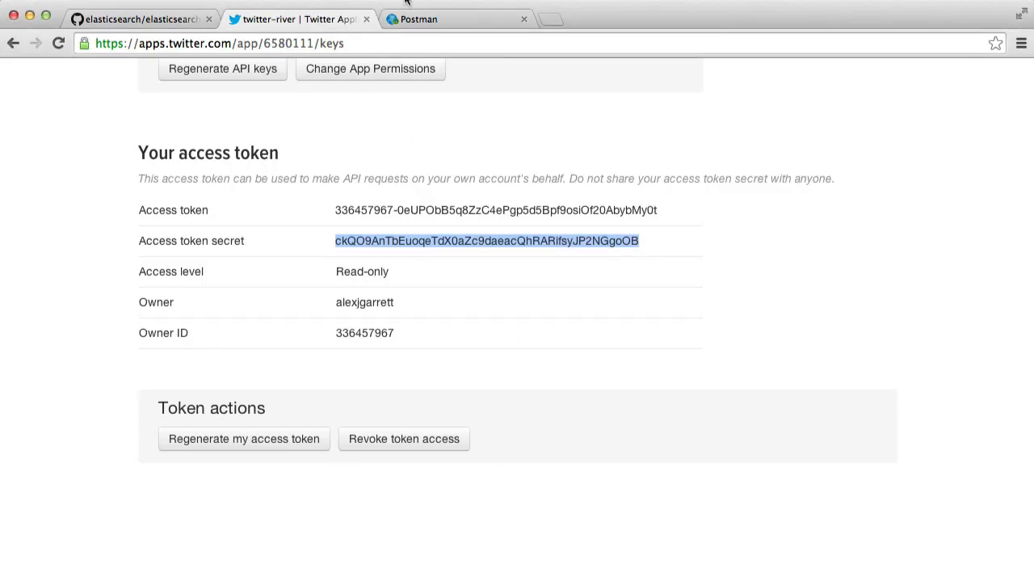
Set up a POST to localhost:9200/_river/twitter_river/_meta with the river JSON body
{"action": "left_click", "coordinate": [456, 19]}
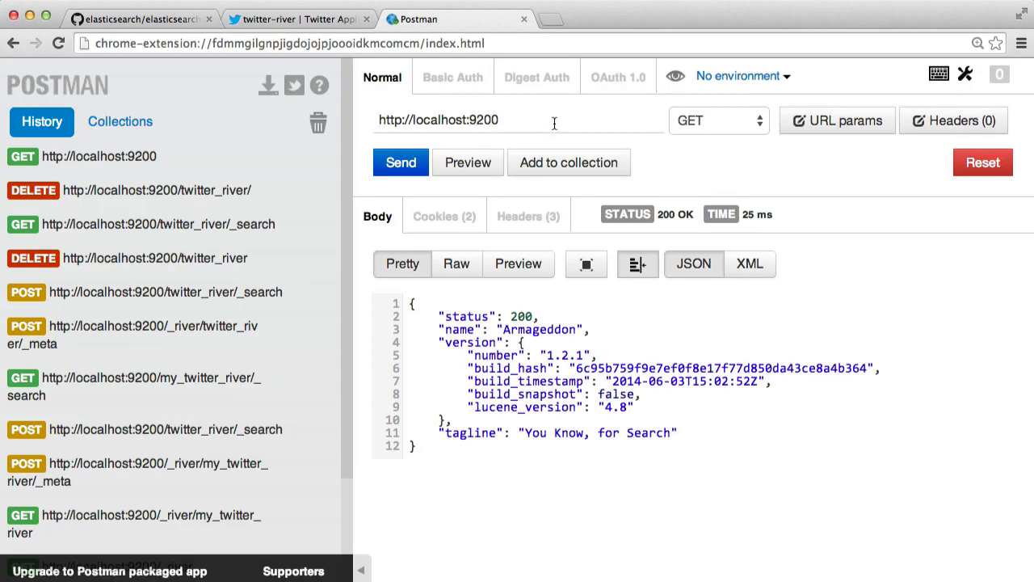
{"action": "left_click", "coordinate": [717, 120]}
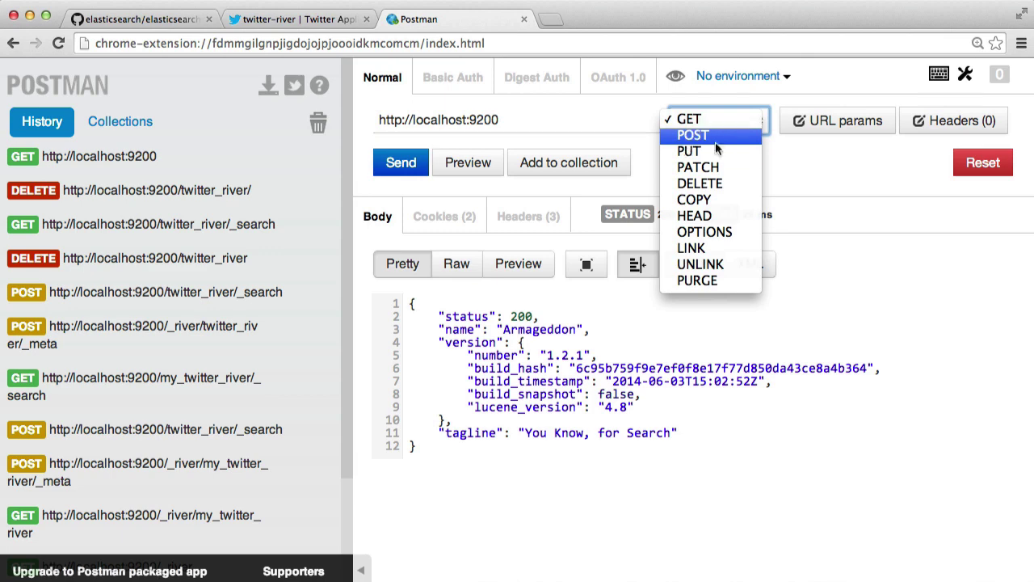
{"action": "left_click", "coordinate": [692, 135]}
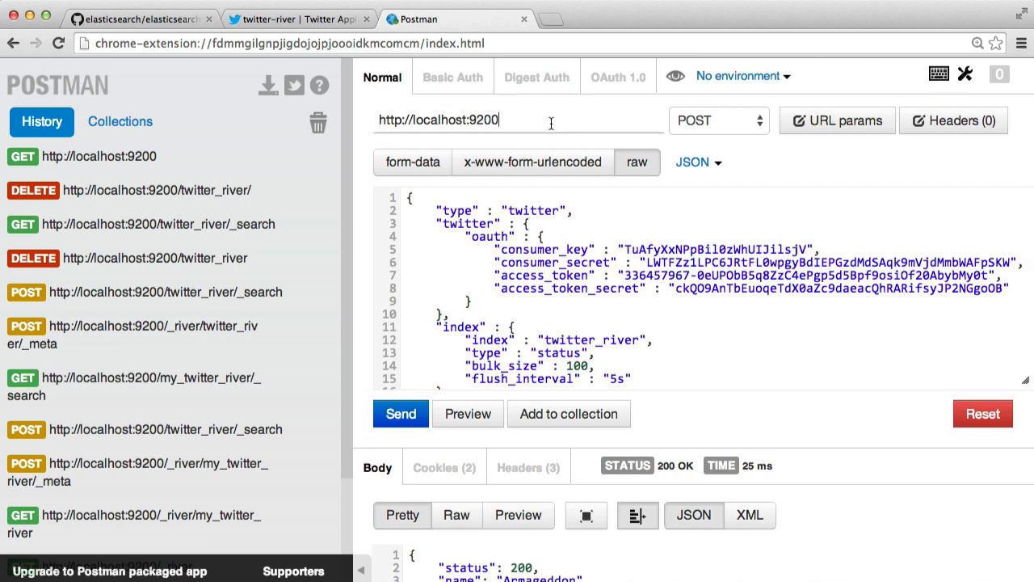
{"action": "type", "text": "/_river/"}
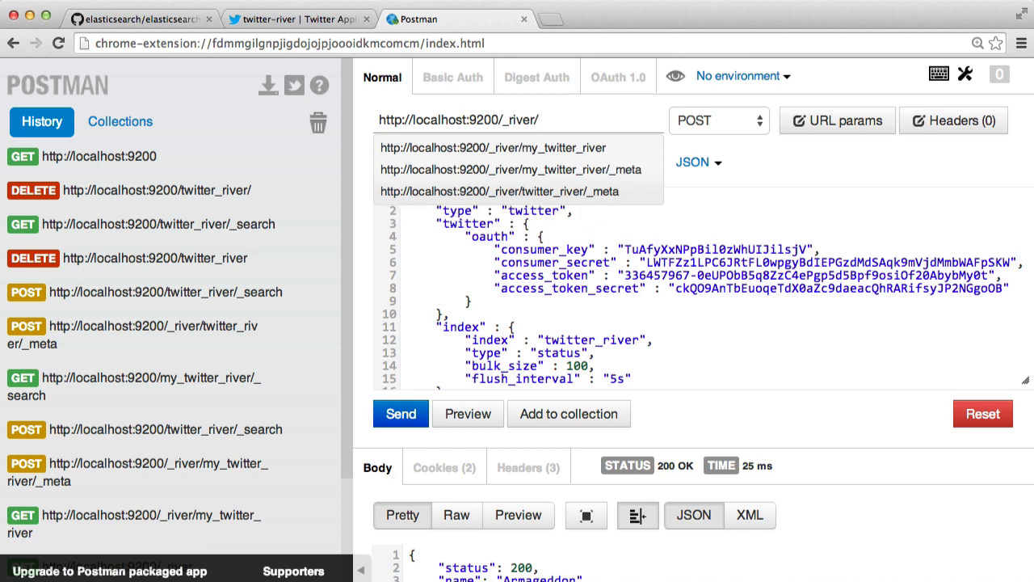
{"action": "type", "text": "twitter_river"}
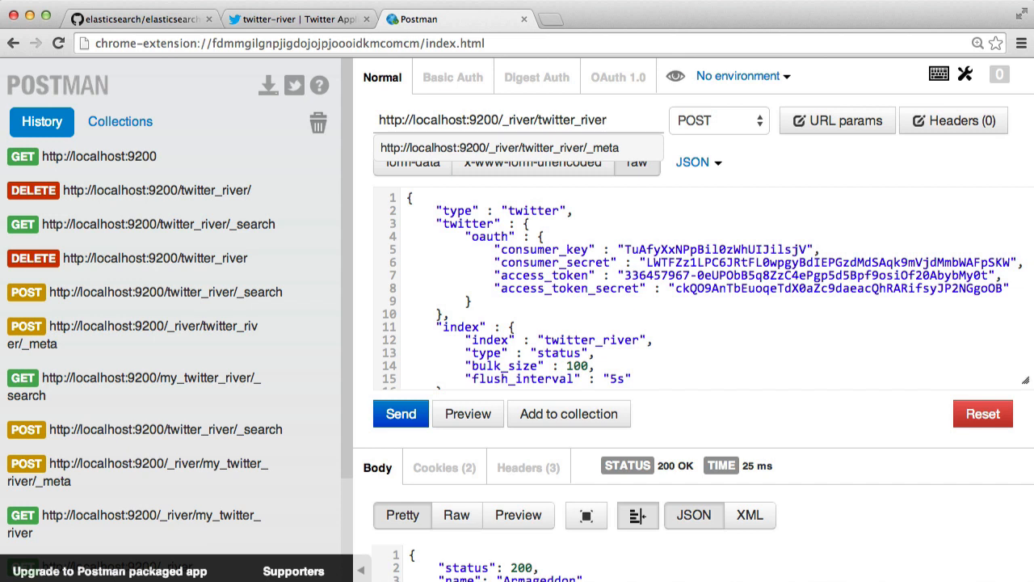
{"action": "mouse_move", "coordinate": [546, 340]}
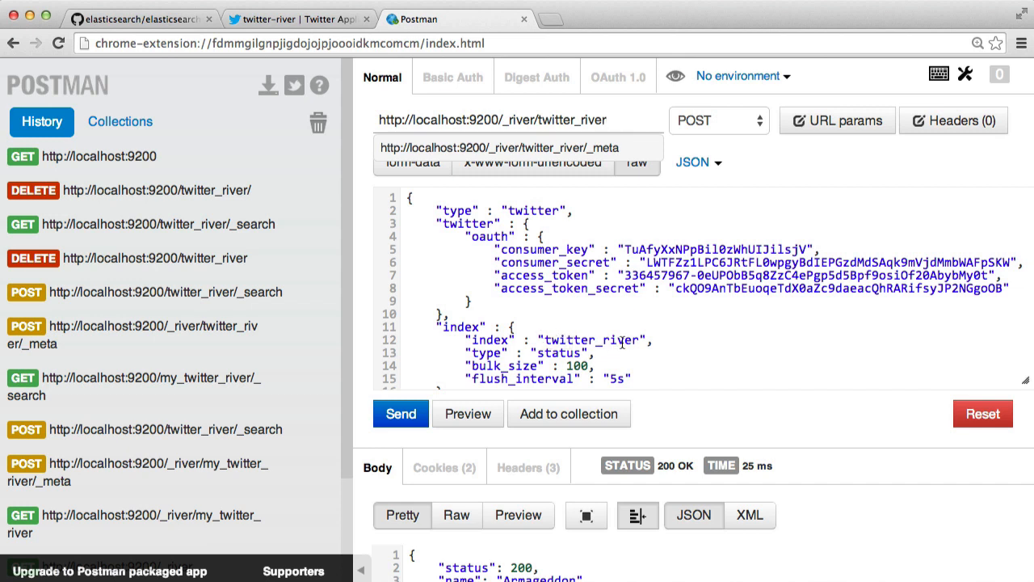
{"action": "left_click", "coordinate": [501, 147]}
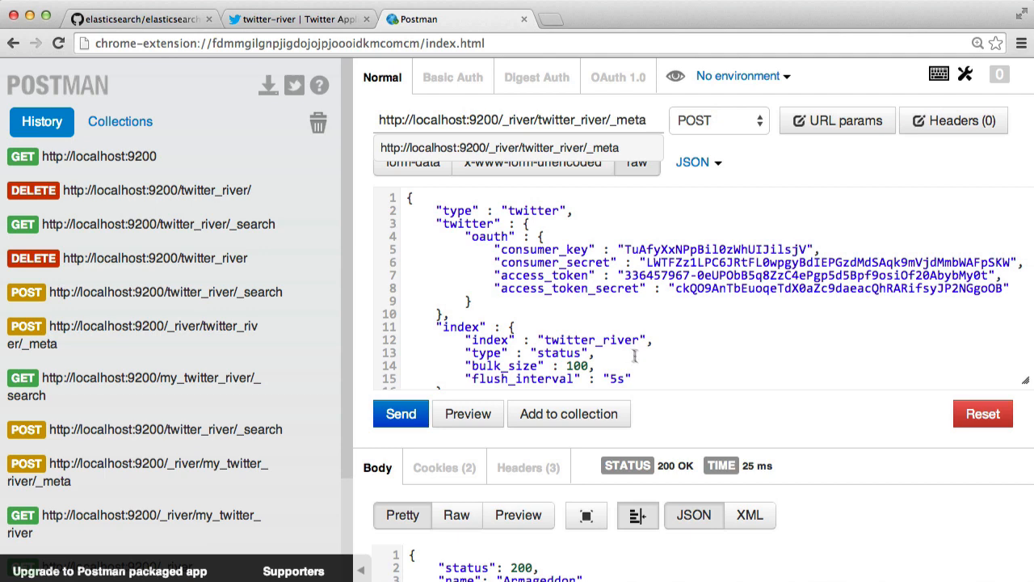
Send the registration and get 200 OK with a version 2 _meta document
{"action": "left_click", "coordinate": [401, 414]}
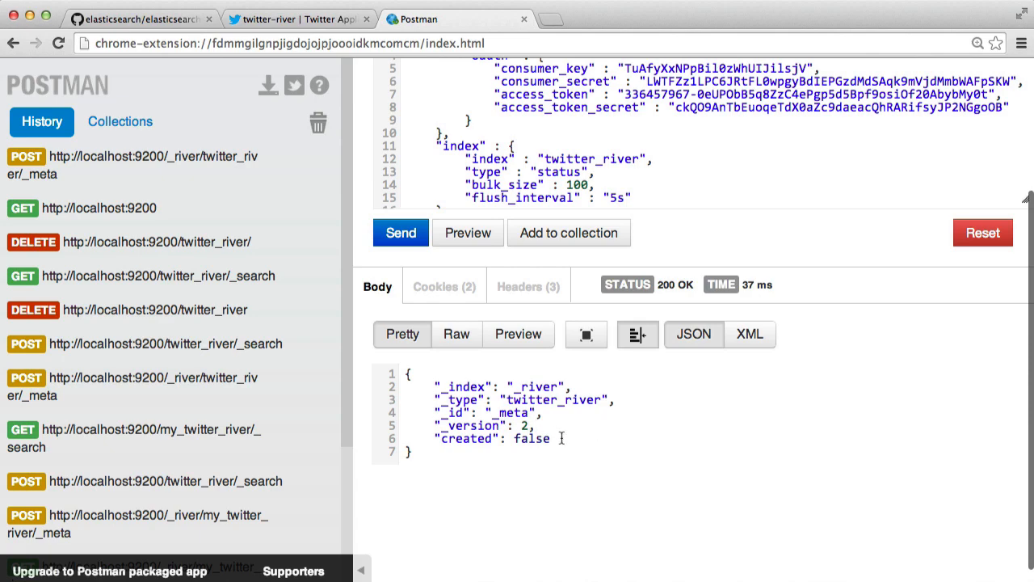
{"action": "double_click", "coordinate": [477, 427]}
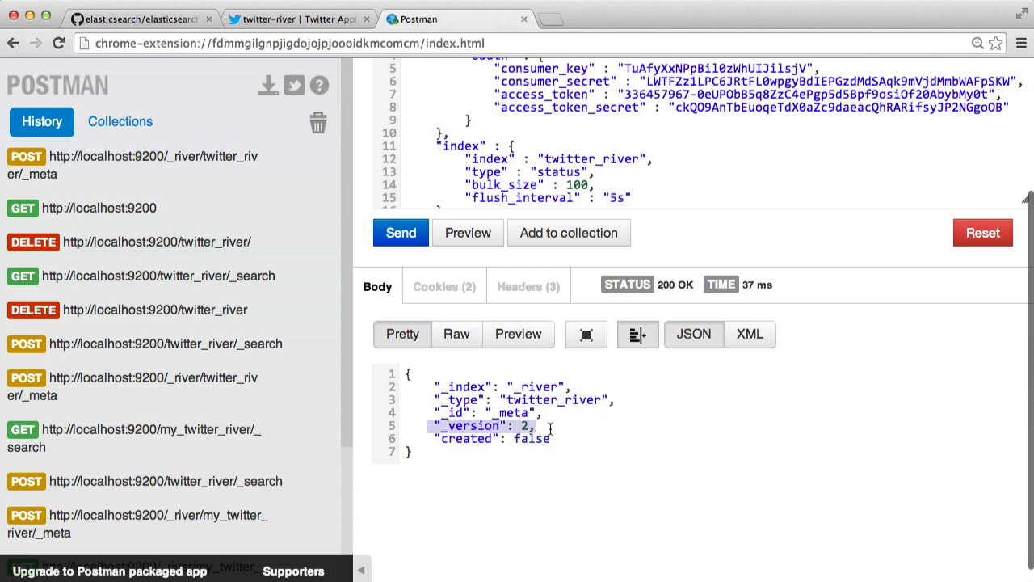
{"action": "scroll", "scroll_direction": "up", "scroll_amount": 3}
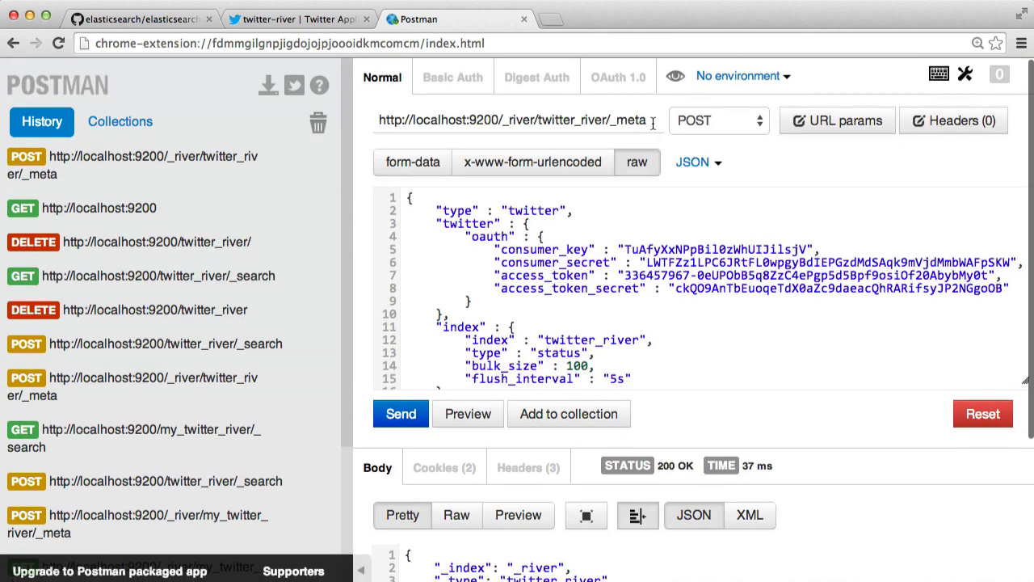
GET the stored _meta showing found true, then search localhost:9200/twitter_river/_search
{"action": "left_click", "coordinate": [718, 120]}
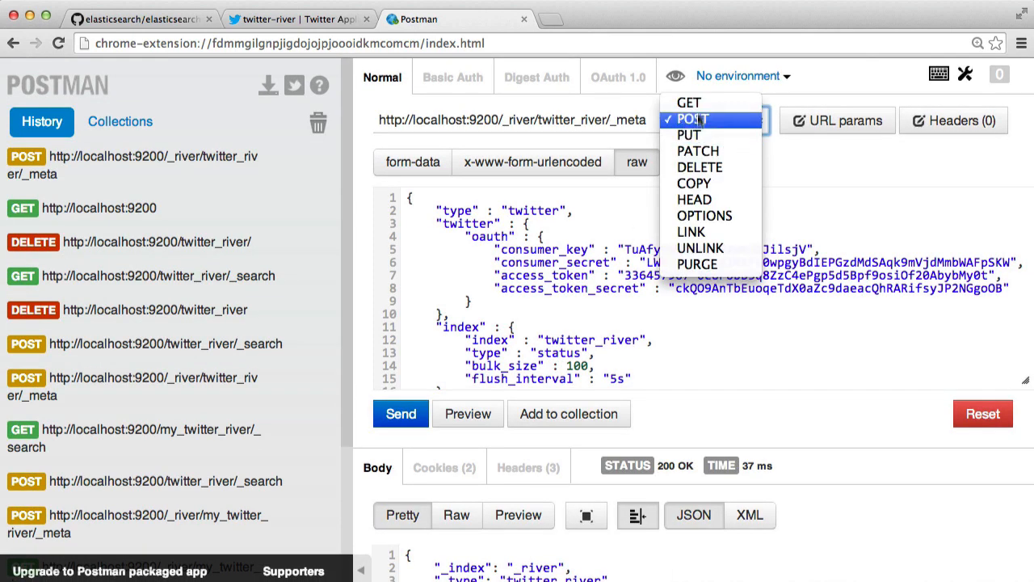
{"action": "left_click", "coordinate": [689, 102]}
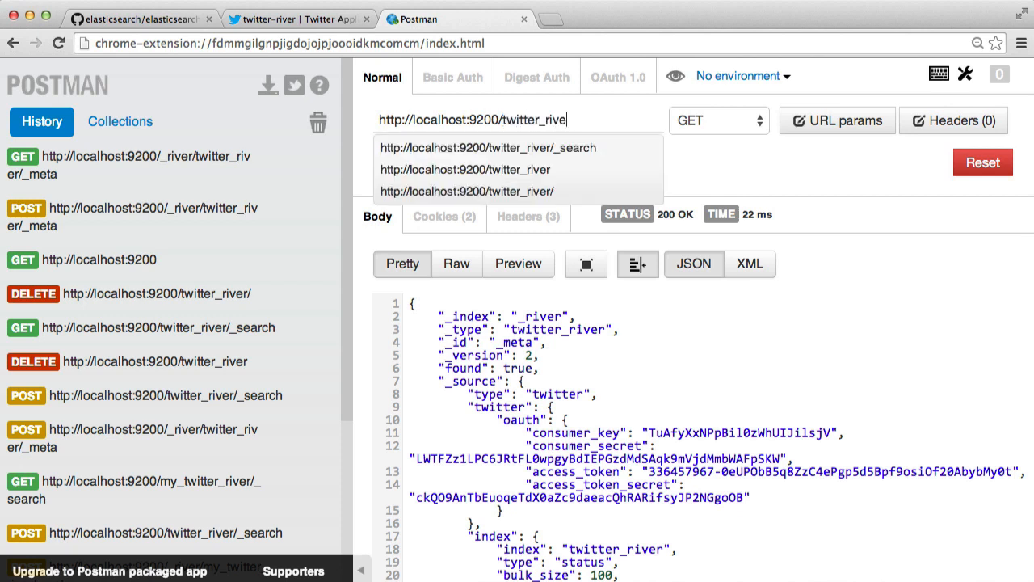
{"action": "left_click", "coordinate": [489, 147]}
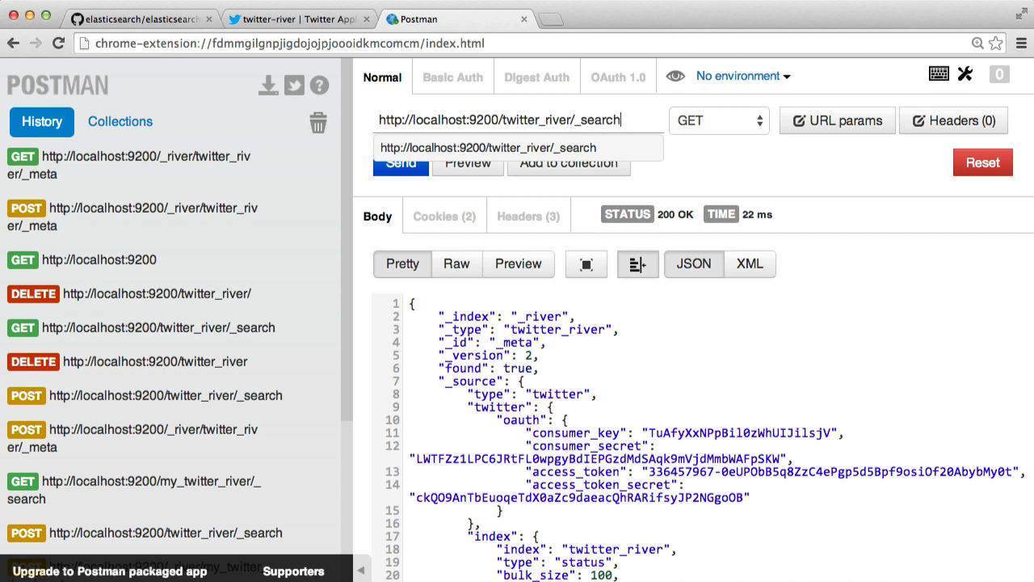
{"action": "left_click", "coordinate": [401, 162]}
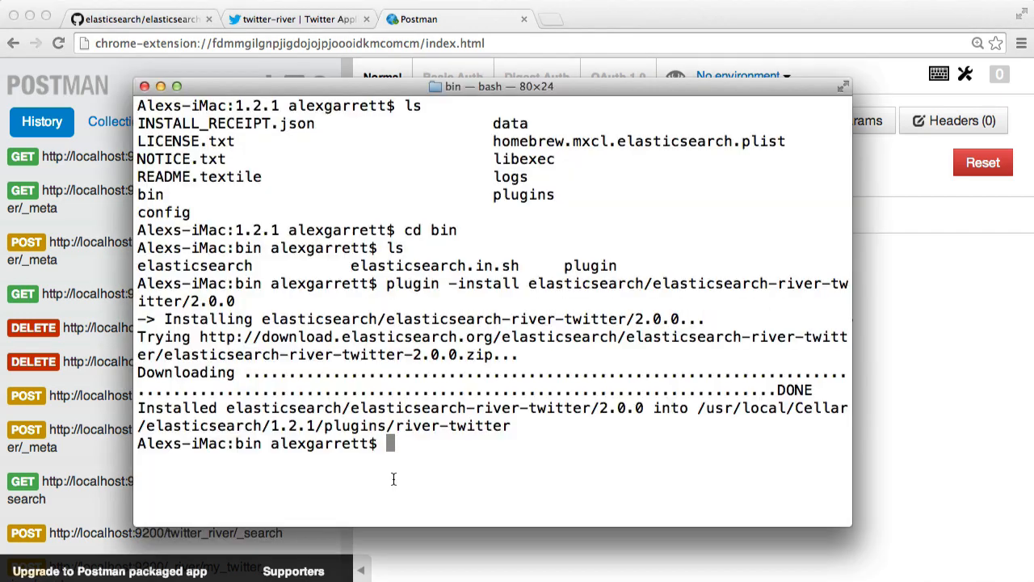
Run launchctl unload on homebrew.mxcl.elasticsearch.plist to stop the background Elasticsearch service
{"action": "type", "text": "launchctl unload ~/Library/LaunchAgents/homebrew.mxcl.elasticsearch.plist"}
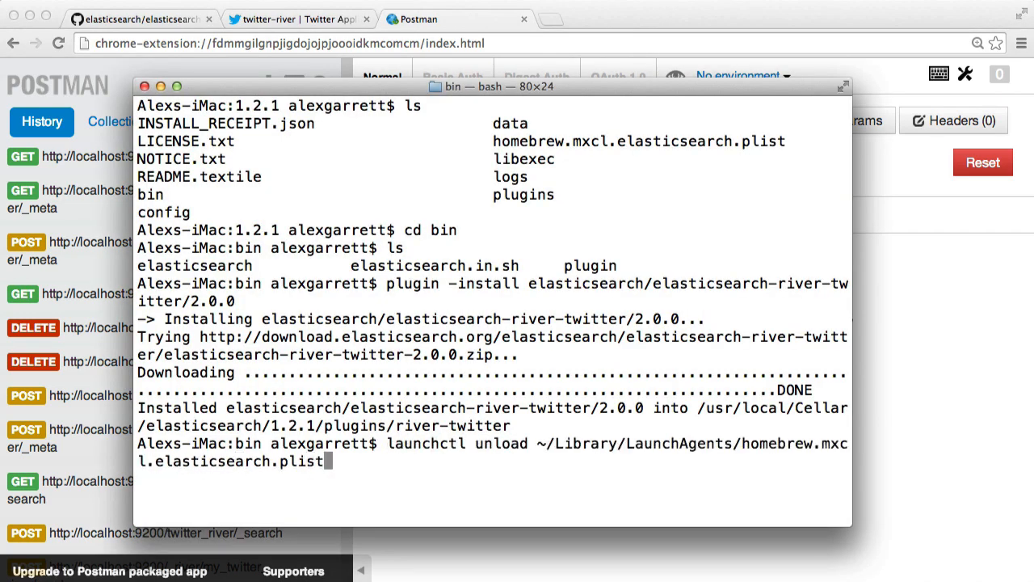
{"action": "key", "text": "Return"}
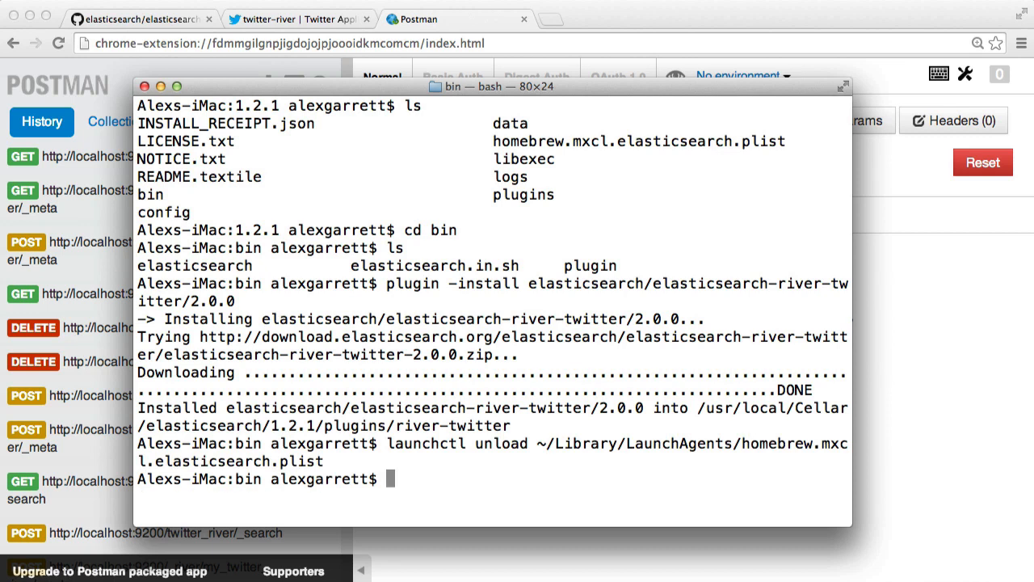
{"action": "type", "text": "ls"}
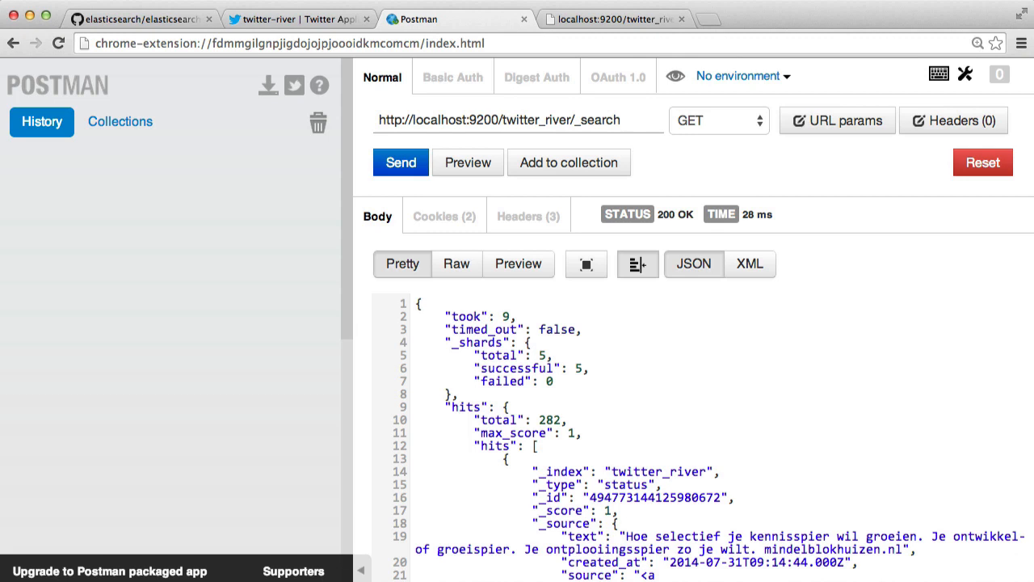
Resend GET twitter_river/_search, reaching 1247 hits, and bring the results up in a Chrome tab
{"action": "left_click", "coordinate": [401, 162]}
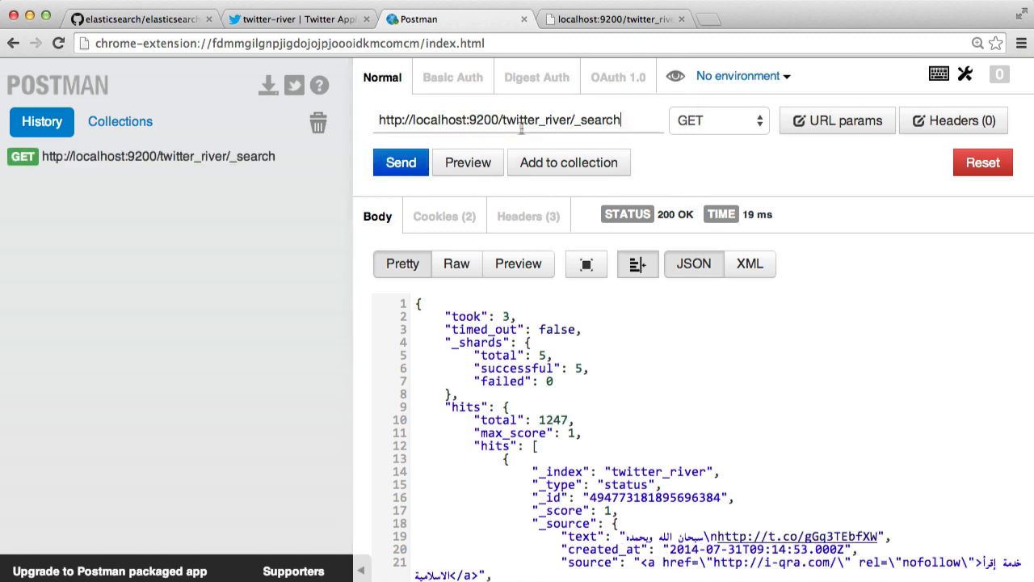
{"action": "double_click", "coordinate": [535, 119]}
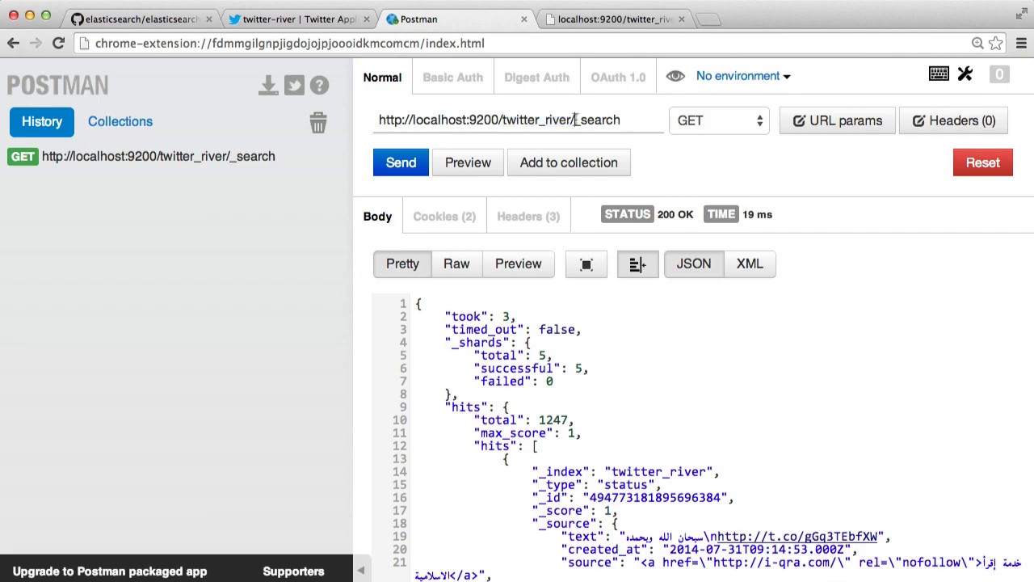
{"action": "scroll", "scroll_direction": "down", "scroll_amount": 3}
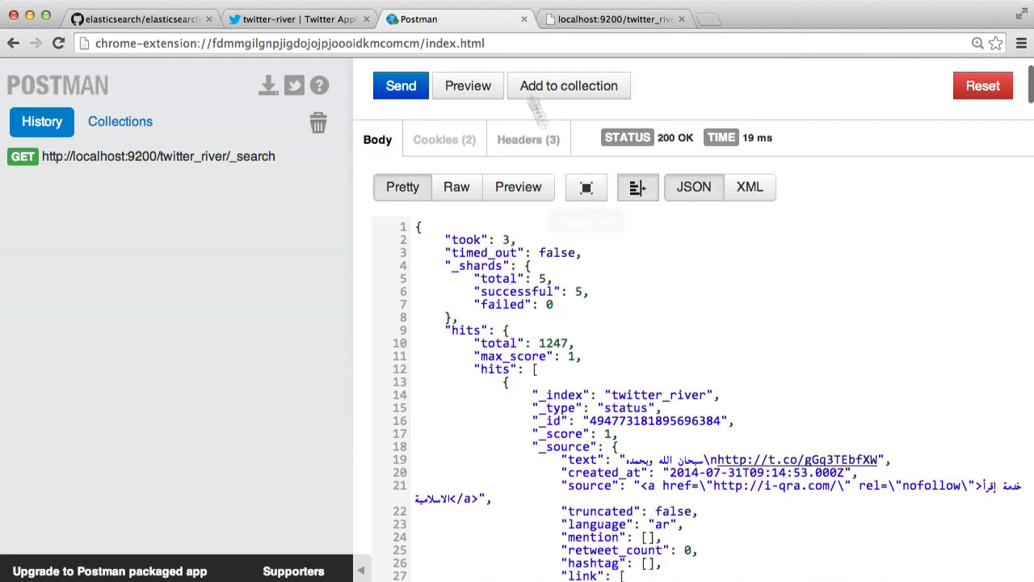
{"action": "left_click", "coordinate": [614, 20]}
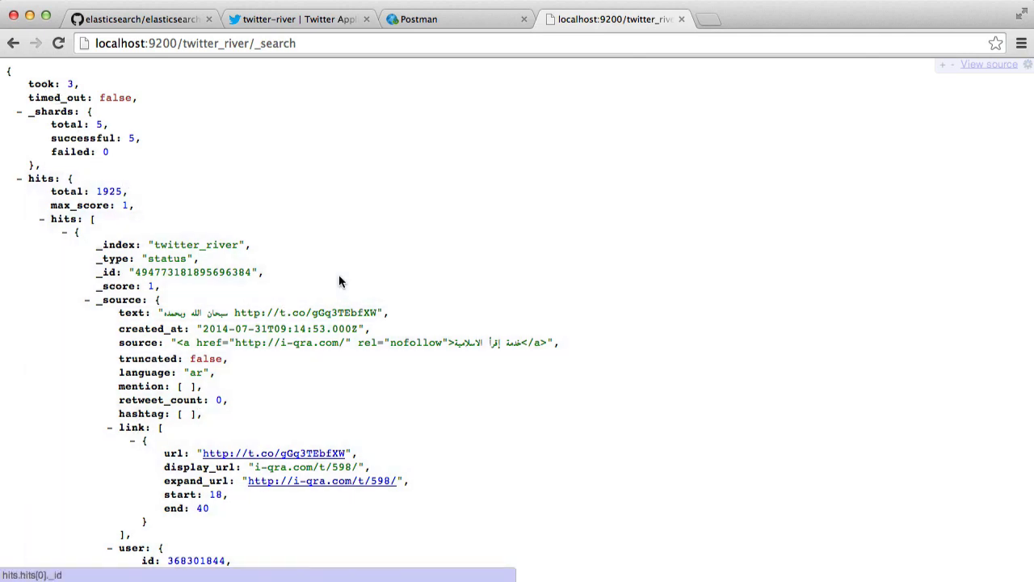
Scan the tweet JSON in Chrome, then resend the search in Postman to reach 2457 hits
{"action": "scroll", "scroll_direction": "down", "scroll_amount": 3}
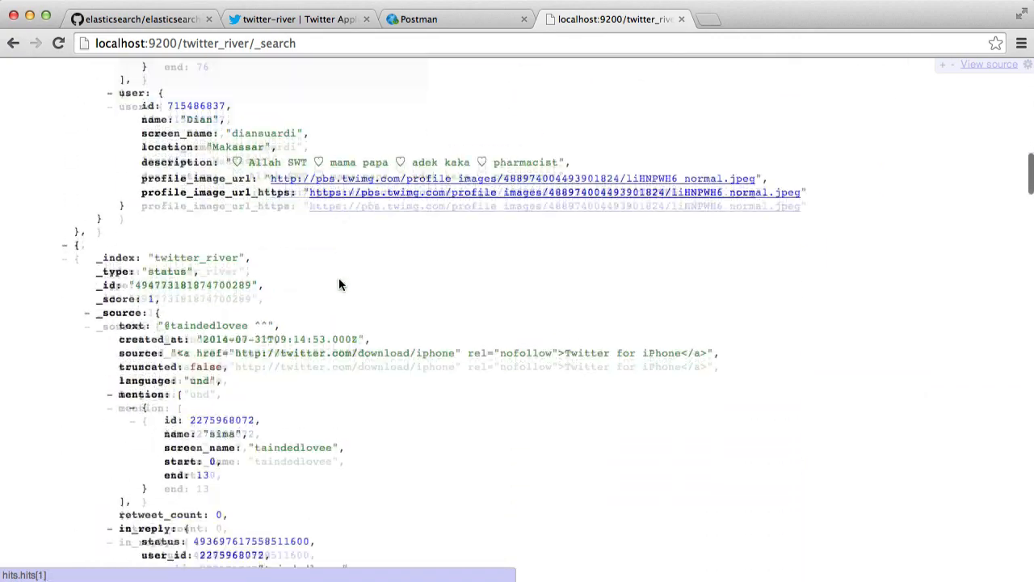
{"action": "scroll", "scroll_direction": "up", "scroll_amount": 3}
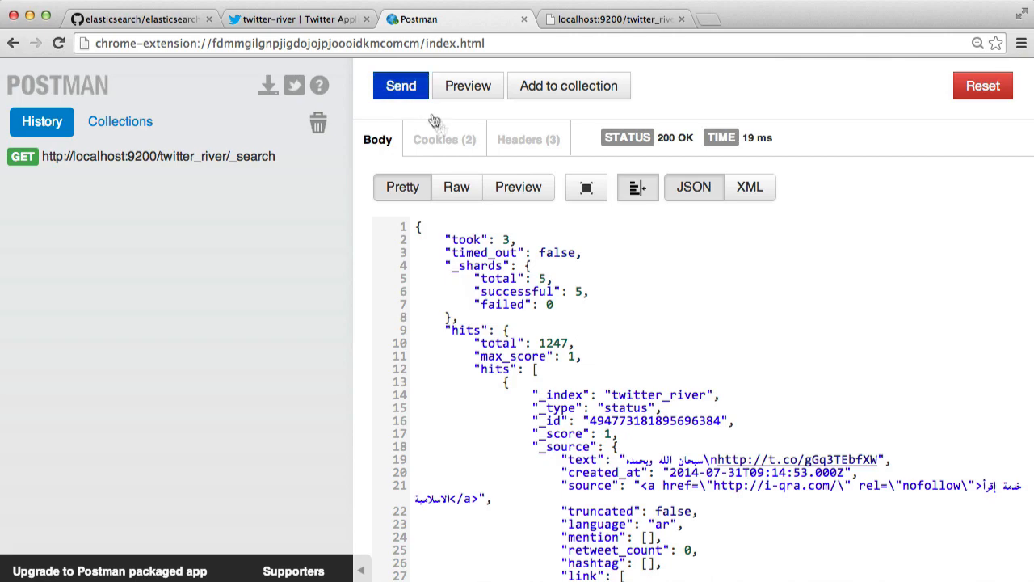
{"action": "left_click", "coordinate": [401, 86]}
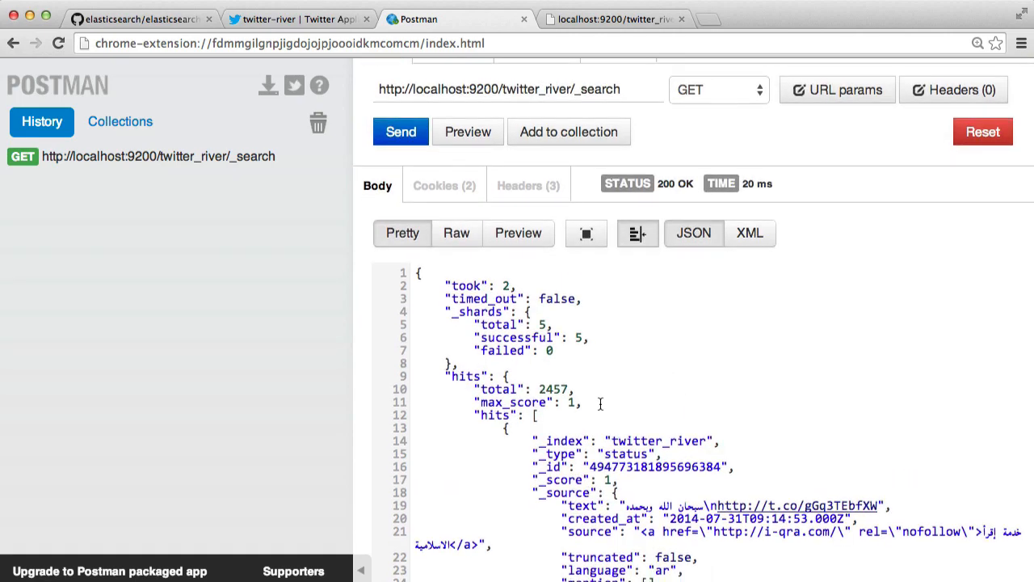
{"action": "scroll", "scroll_direction": "down", "scroll_amount": 3}
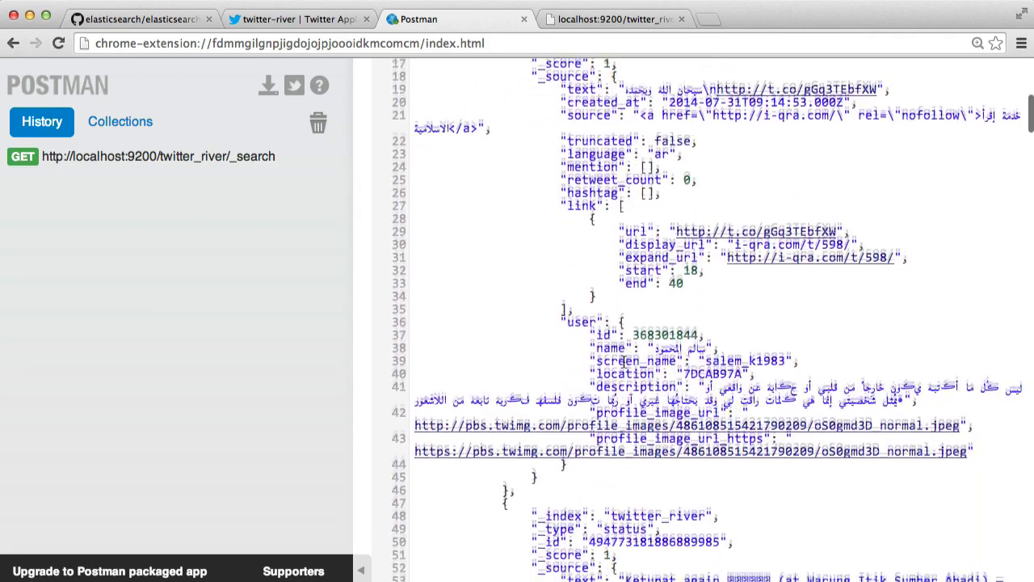
{"action": "left_click", "coordinate": [158, 155]}
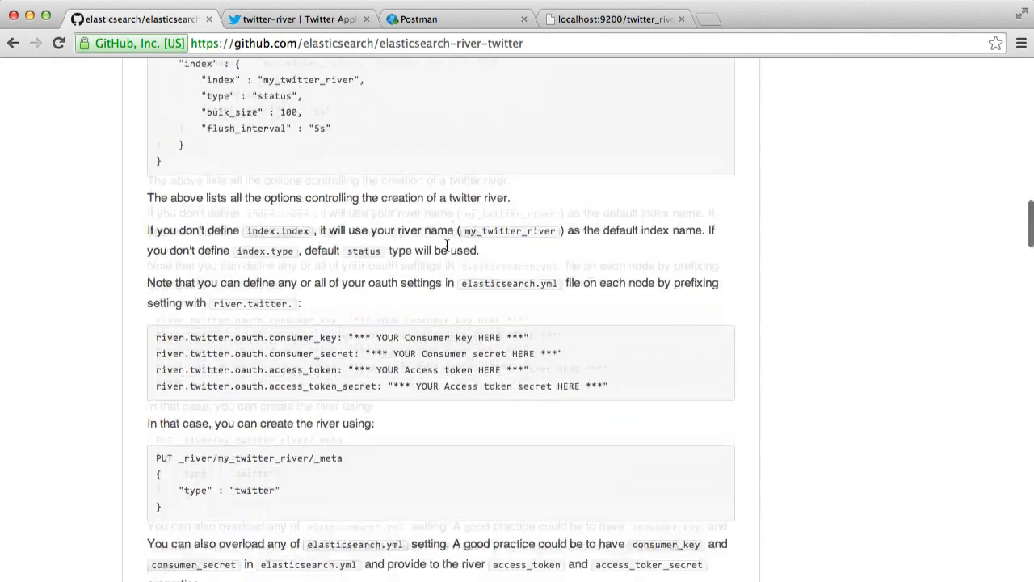
Scroll through the elasticsearch-river-twitter README and return to the twitter_river/_search results tab
{"action": "scroll", "scroll_direction": "down", "scroll_amount": 3}
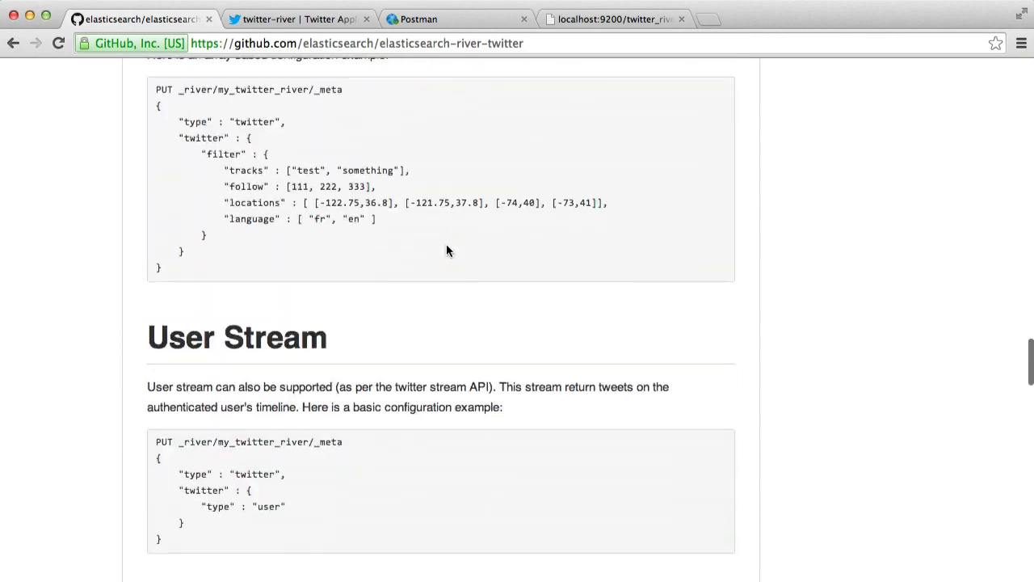
{"action": "scroll", "scroll_direction": "down", "scroll_amount": 3}
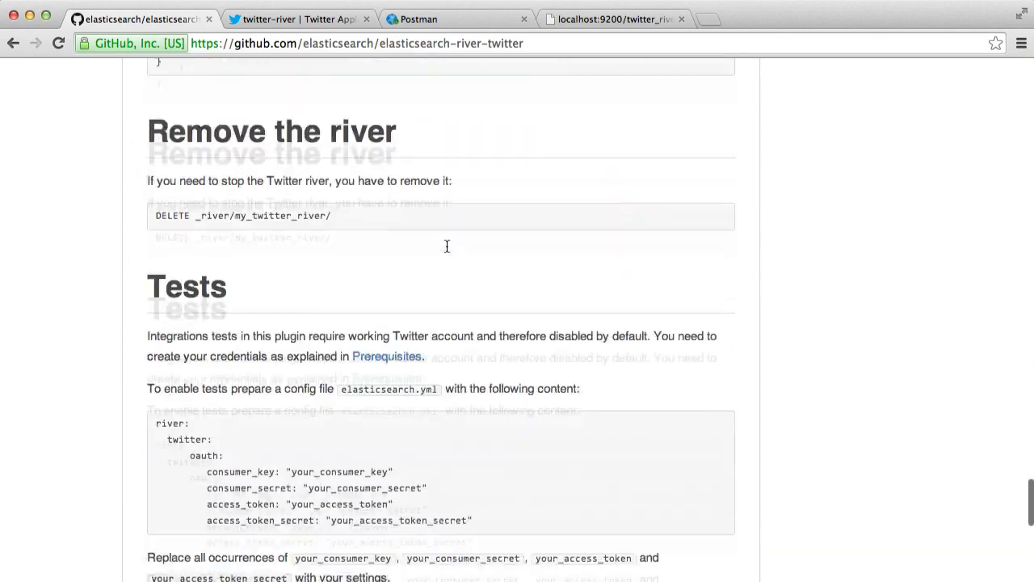
{"action": "scroll", "scroll_direction": "up", "scroll_amount": 3}
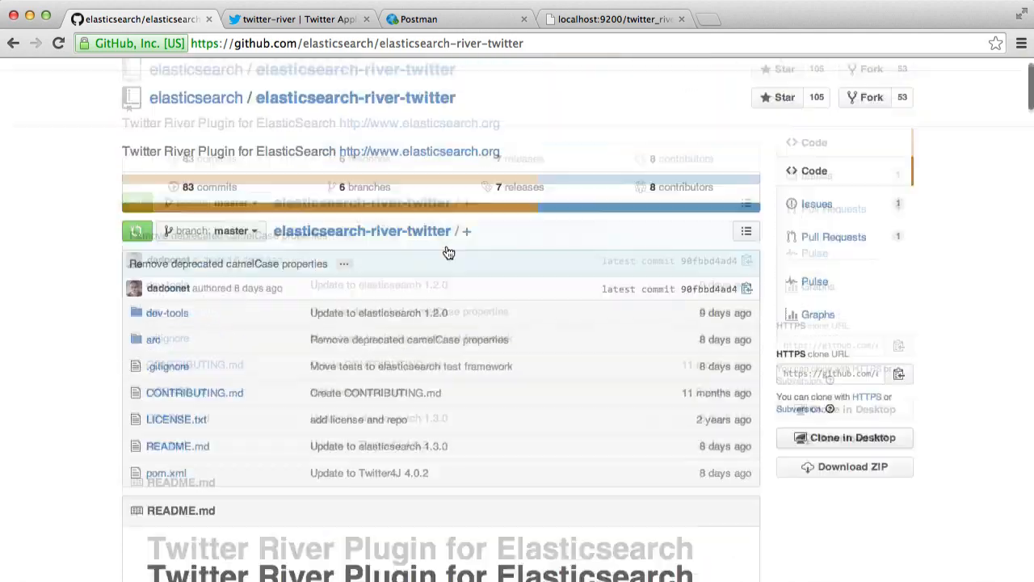
{"action": "scroll", "scroll_direction": "up", "scroll_amount": 3}
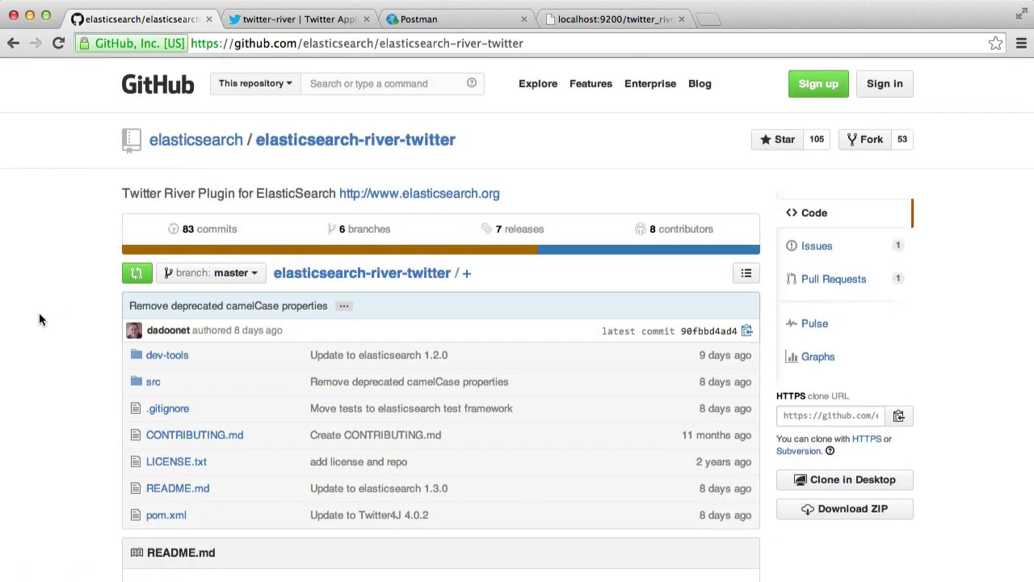
{"action": "left_click", "coordinate": [614, 19]}
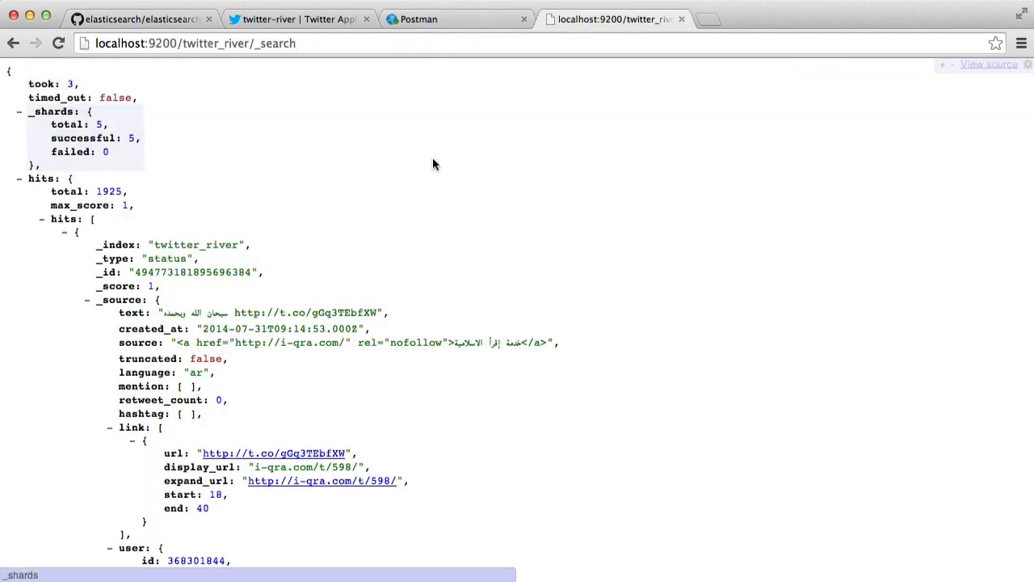
{"action": "mouse_move", "coordinate": [454, 126]}
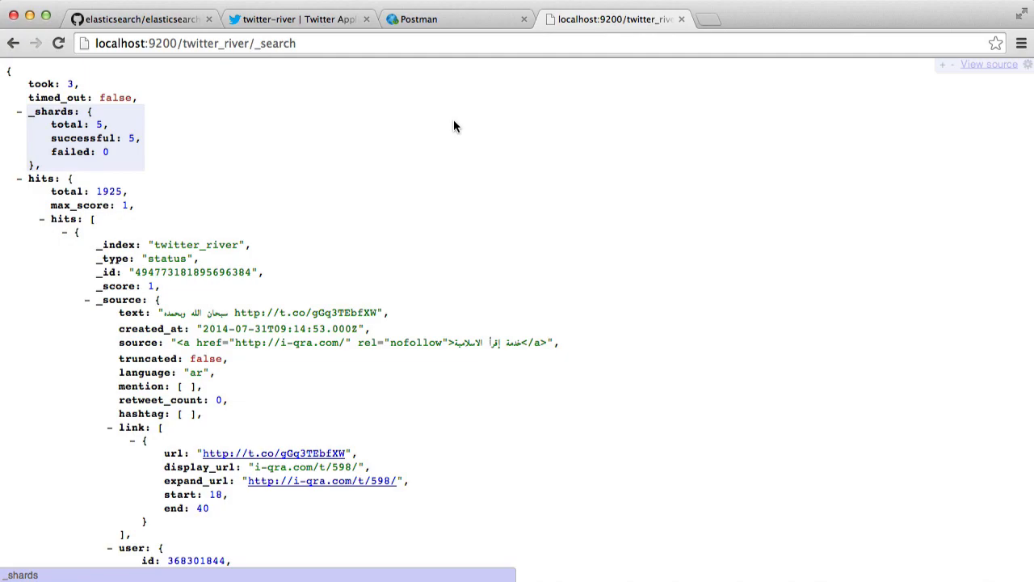